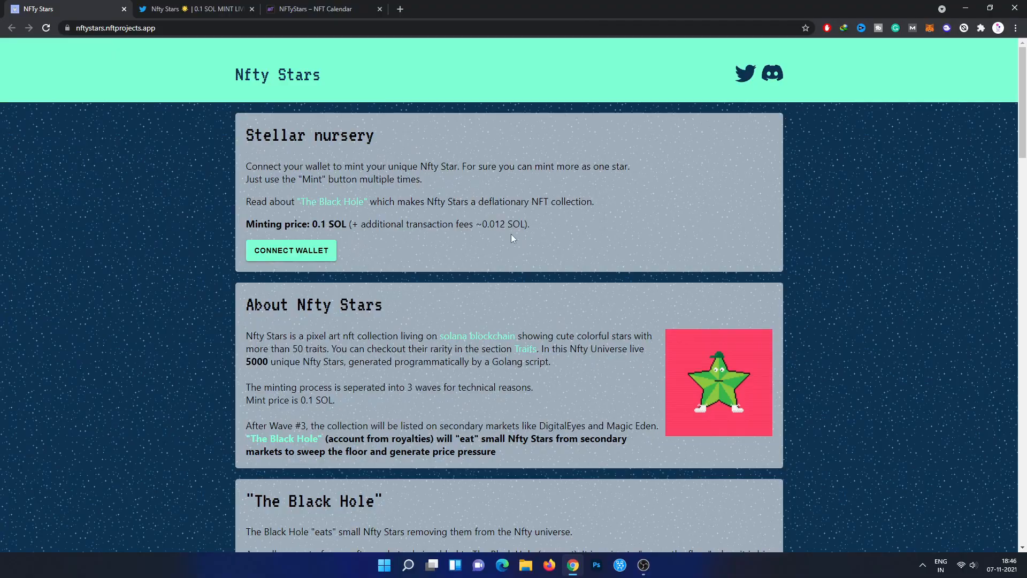
mouse_move(606, 370)
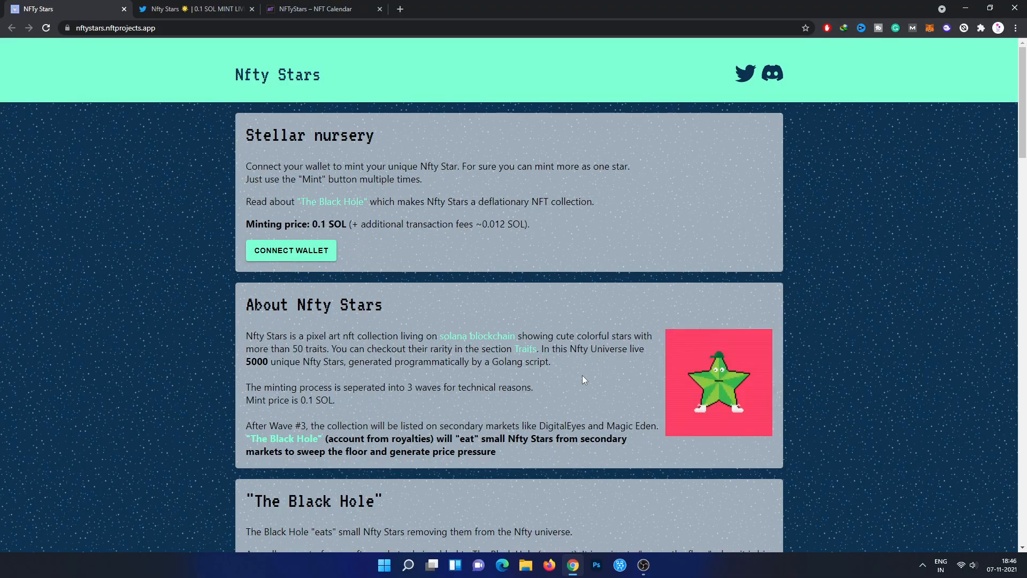
mouse_move(597, 329)
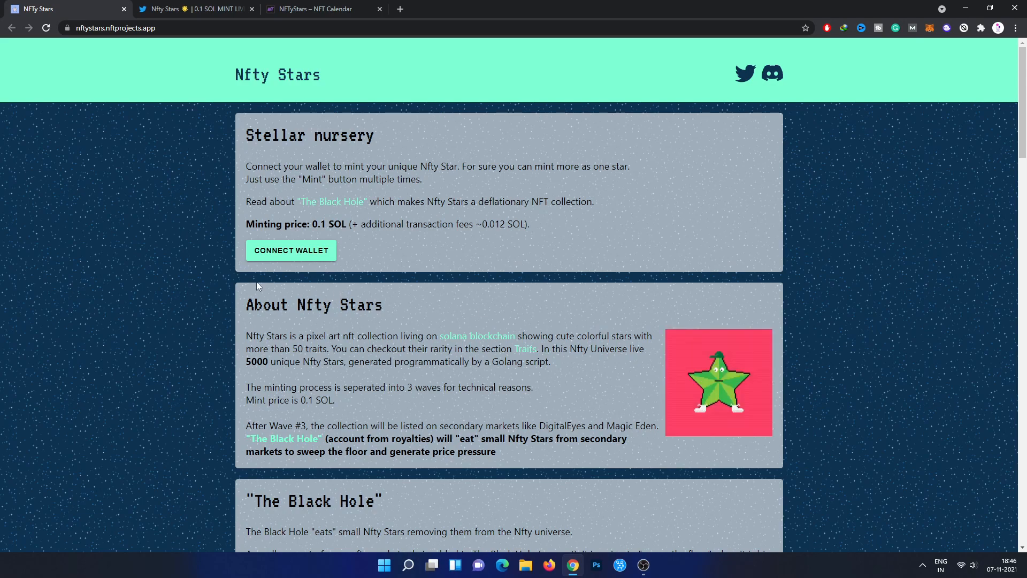
mouse_move(153, 276)
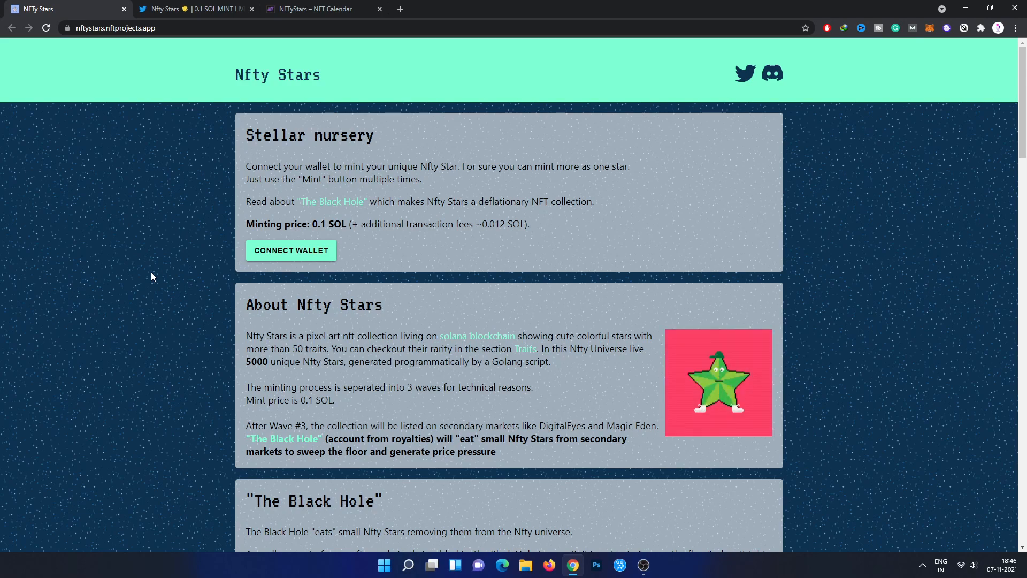
mouse_move(87, 260)
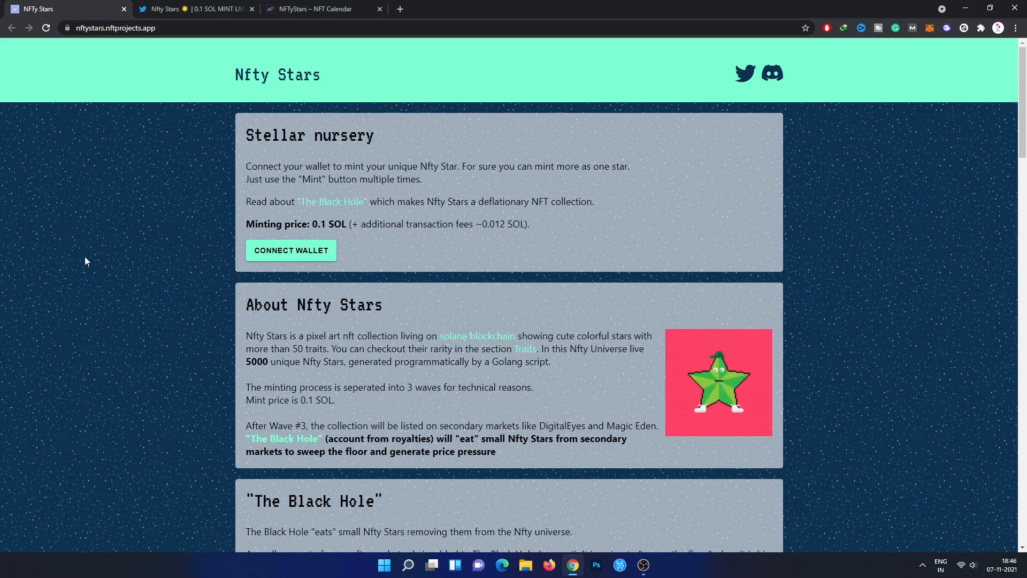
mouse_move(170, 181)
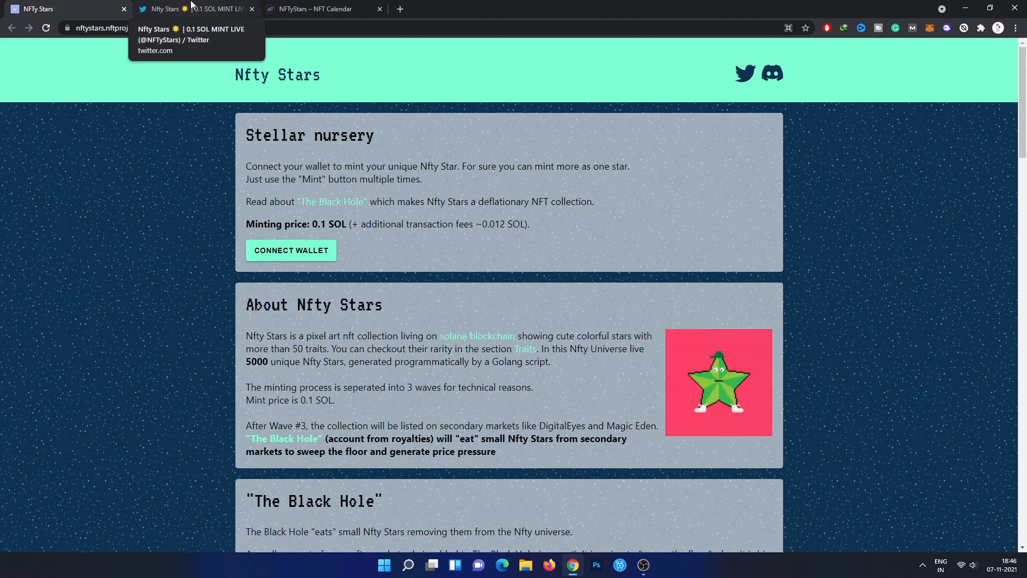
mouse_move(186, 297)
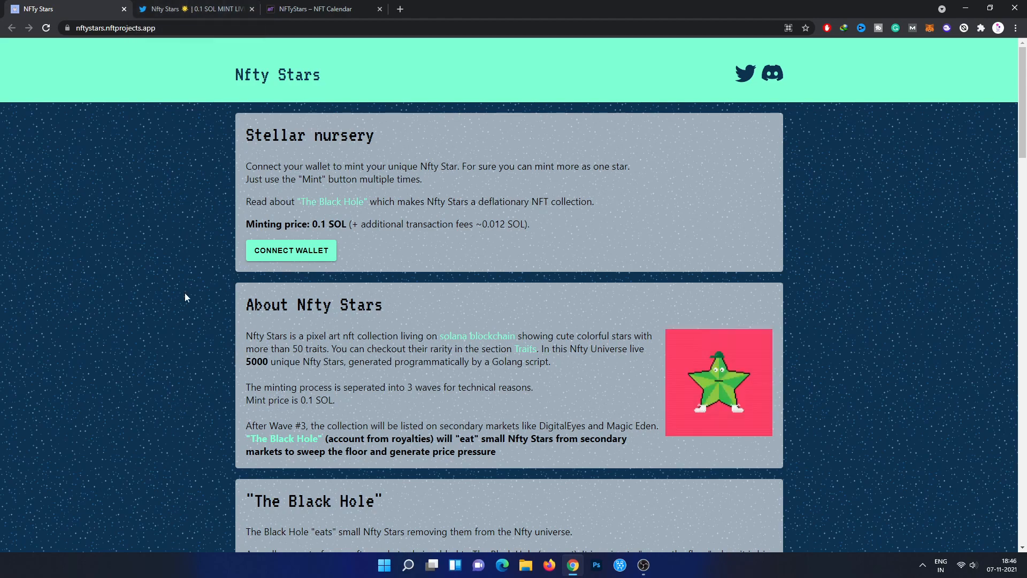
mouse_move(229, 302)
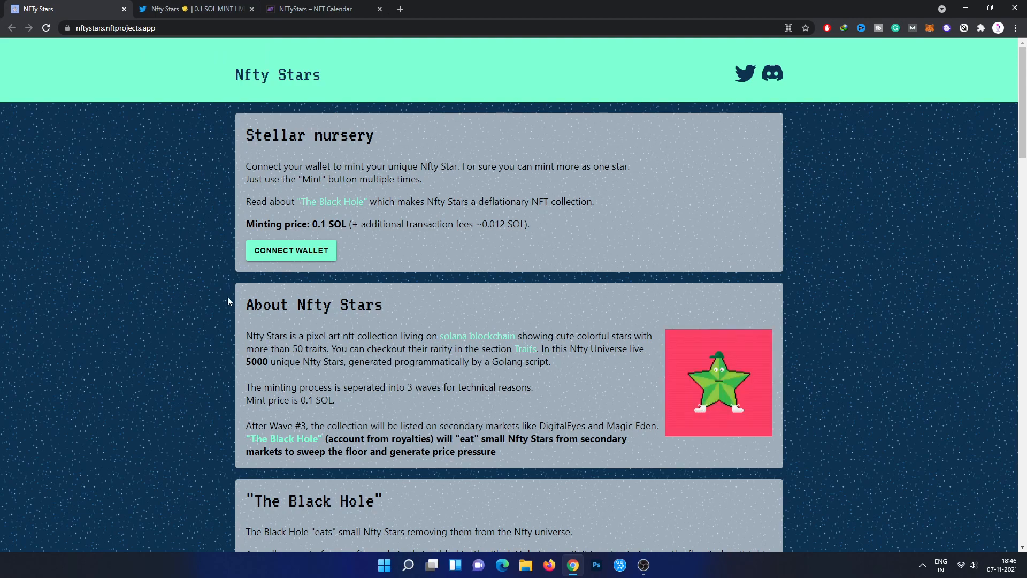
mouse_move(214, 245)
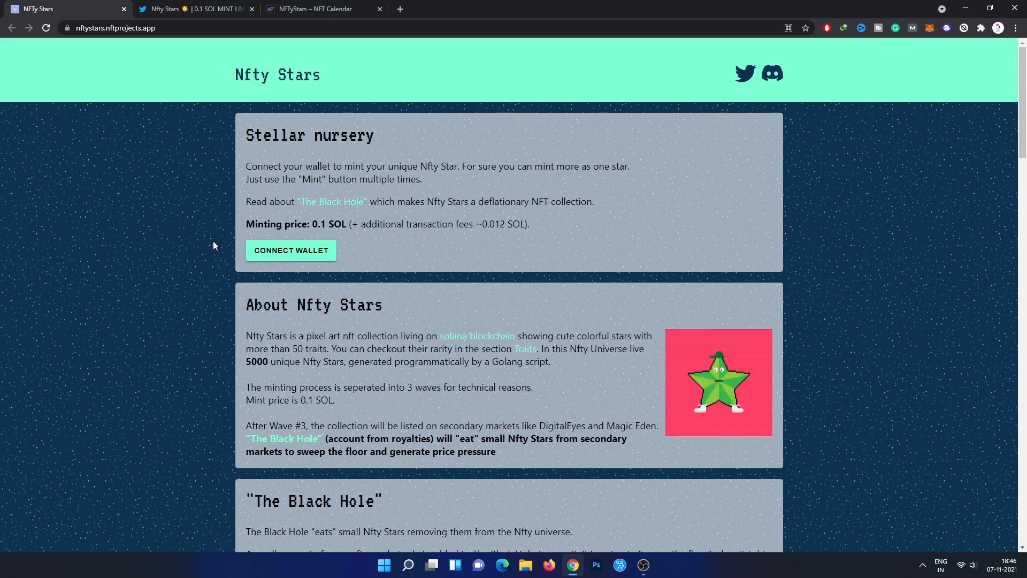
mouse_move(156, 295)
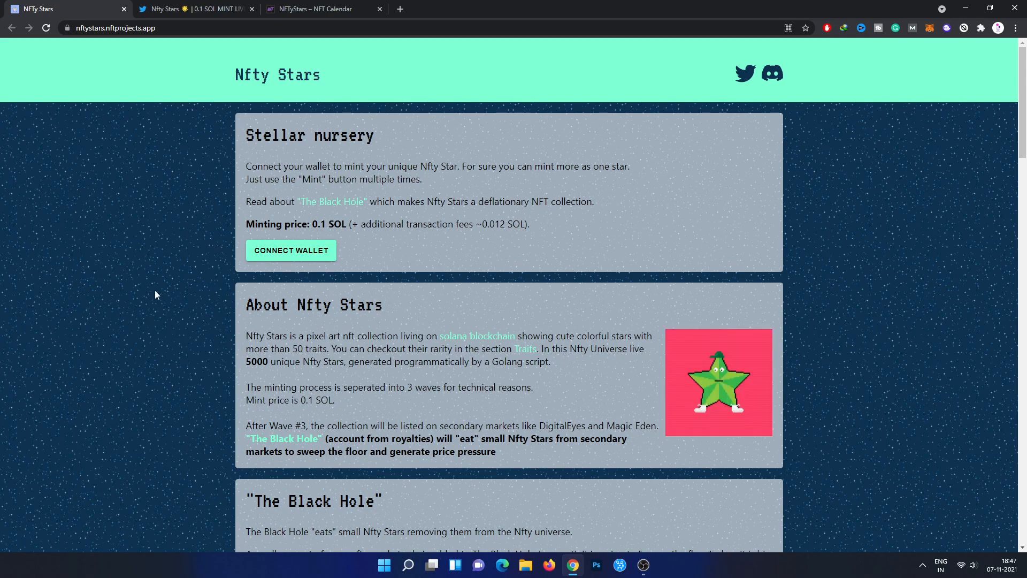
mouse_move(344, 231)
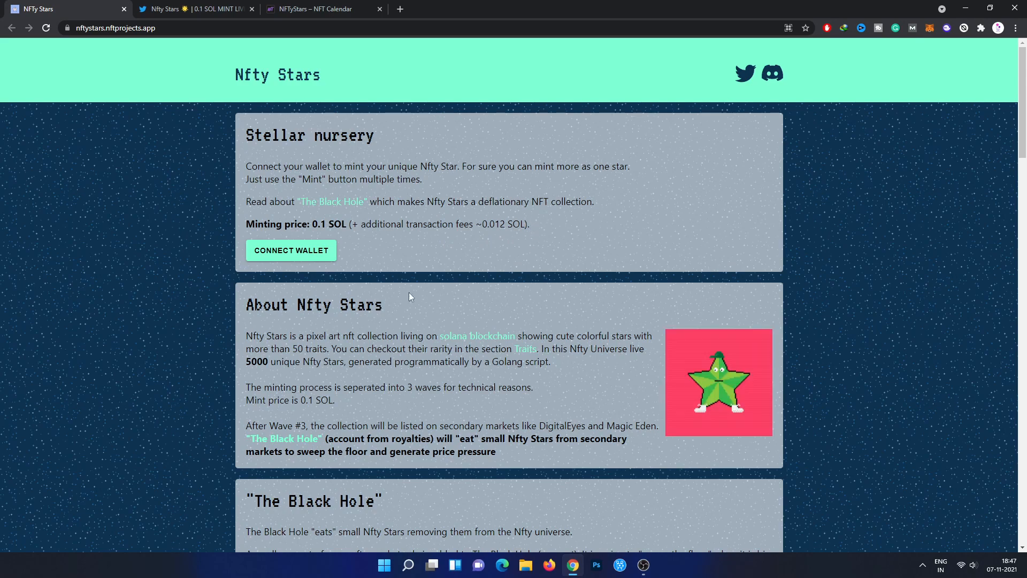
mouse_move(251, 246)
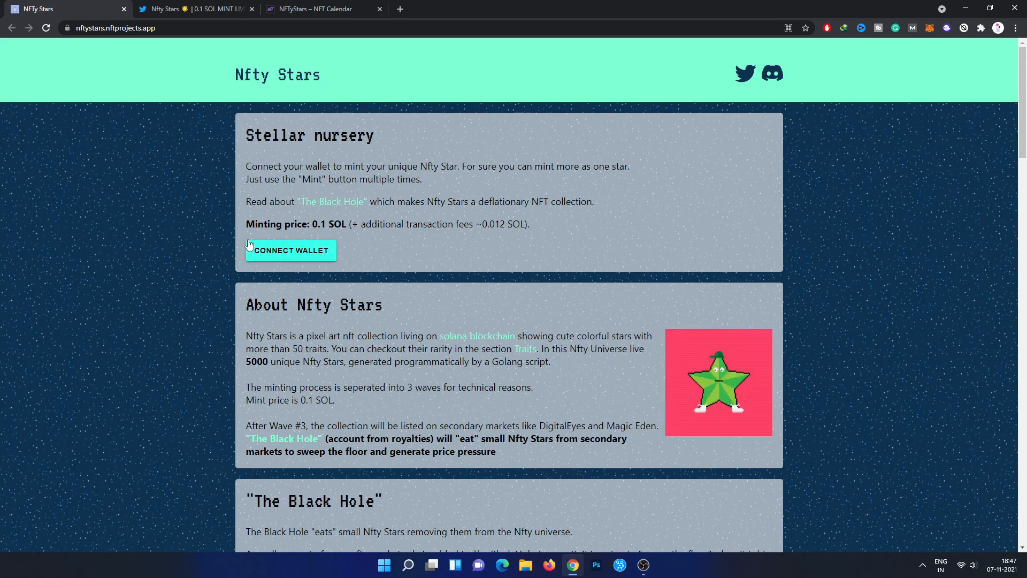
Step: Scroll past About Nfty Stars to bring The Black Hole section and Roadmap heading into view
scroll("down", 3)
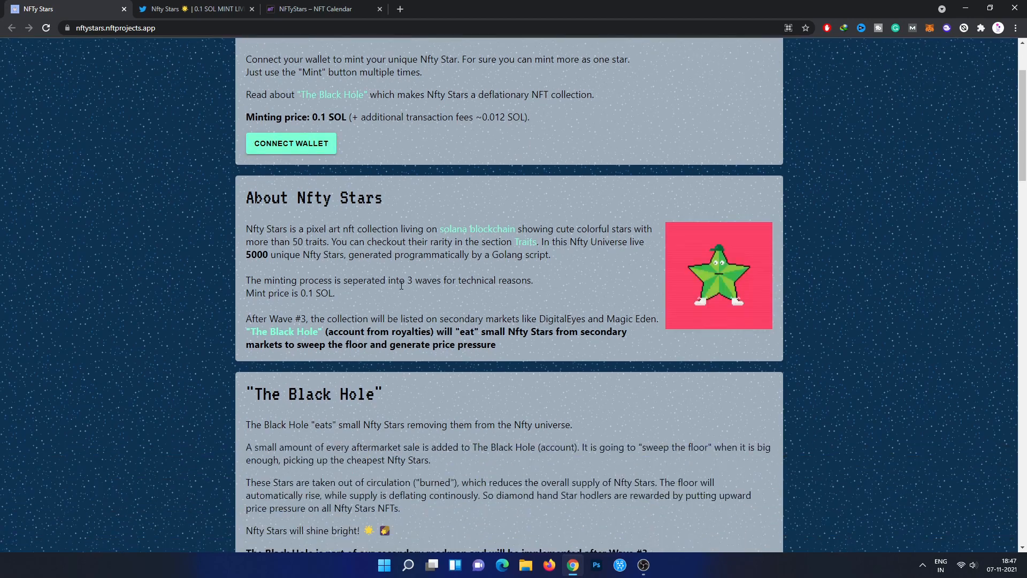
scroll("down", 3)
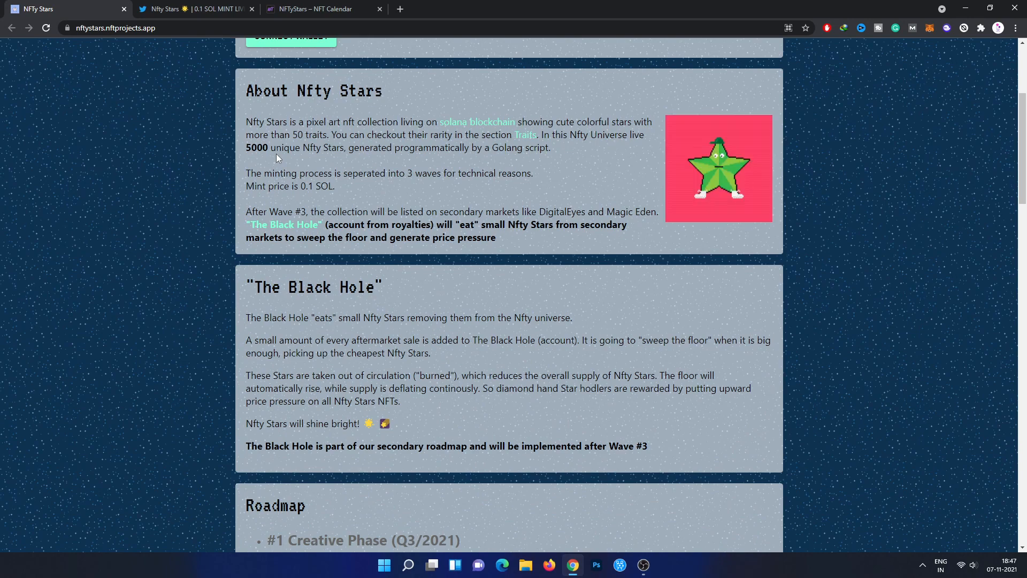
mouse_move(162, 258)
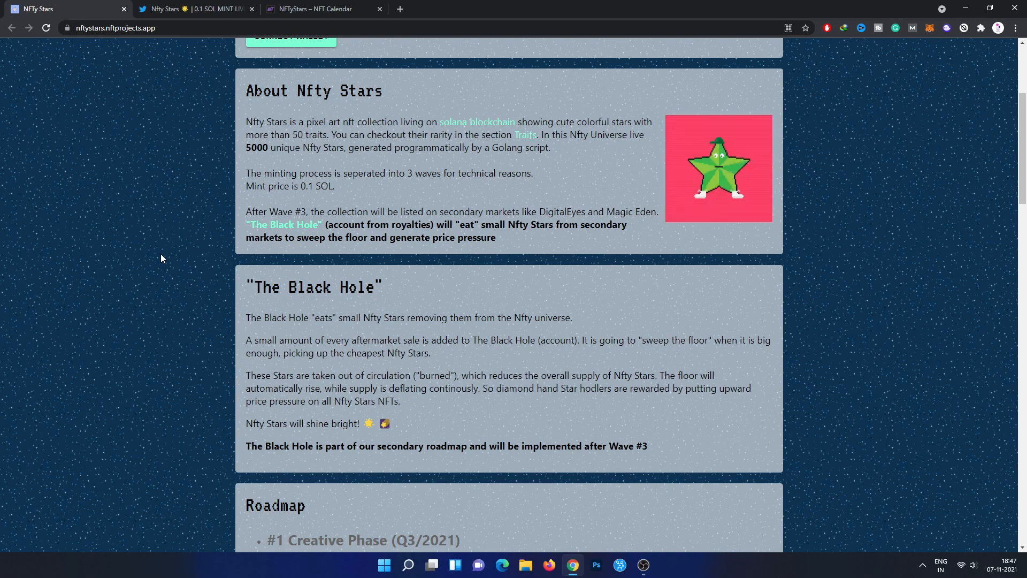
mouse_move(174, 252)
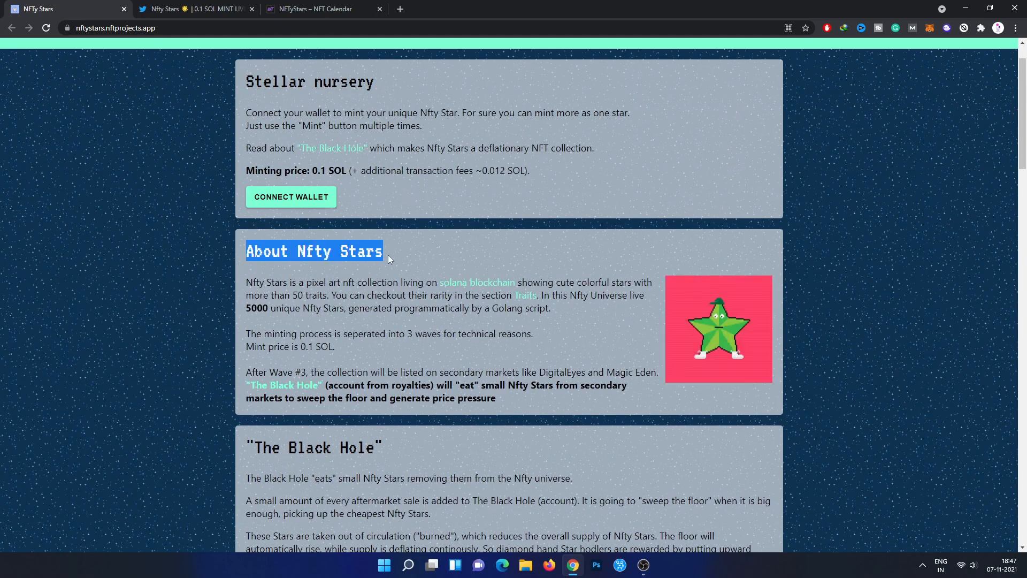
left_click(282, 286)
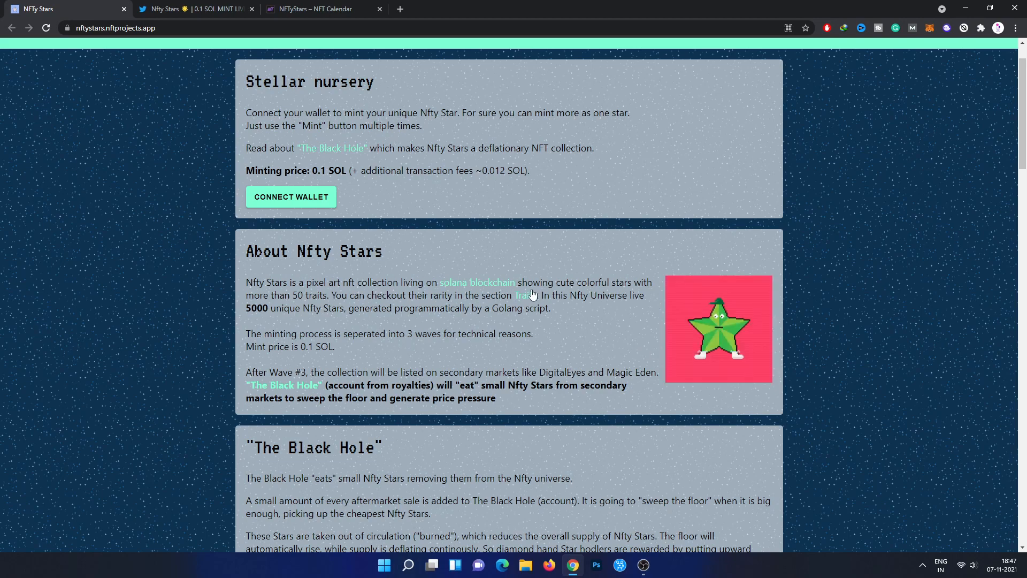
mouse_move(633, 242)
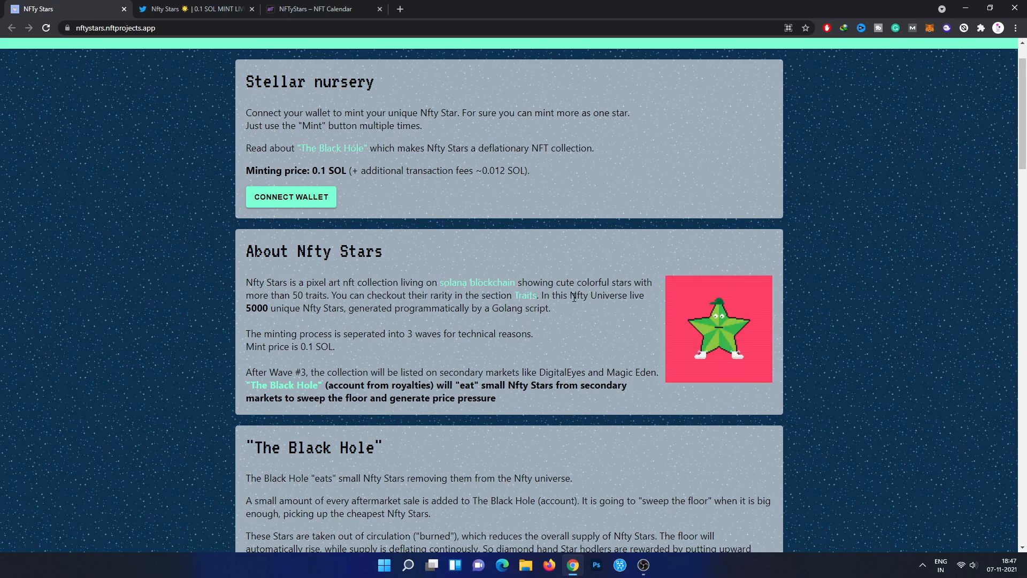
mouse_move(549, 337)
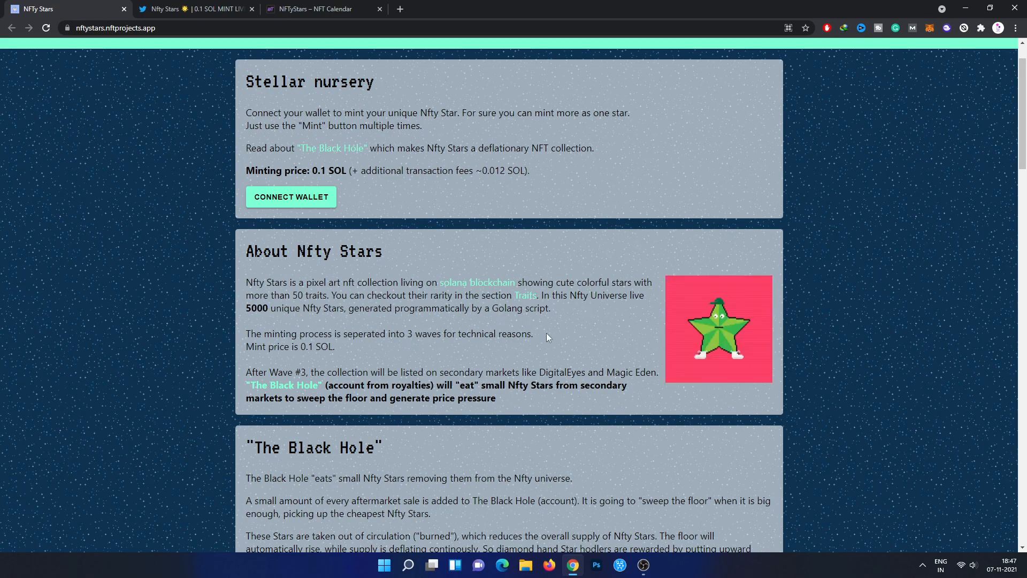
mouse_move(384, 320)
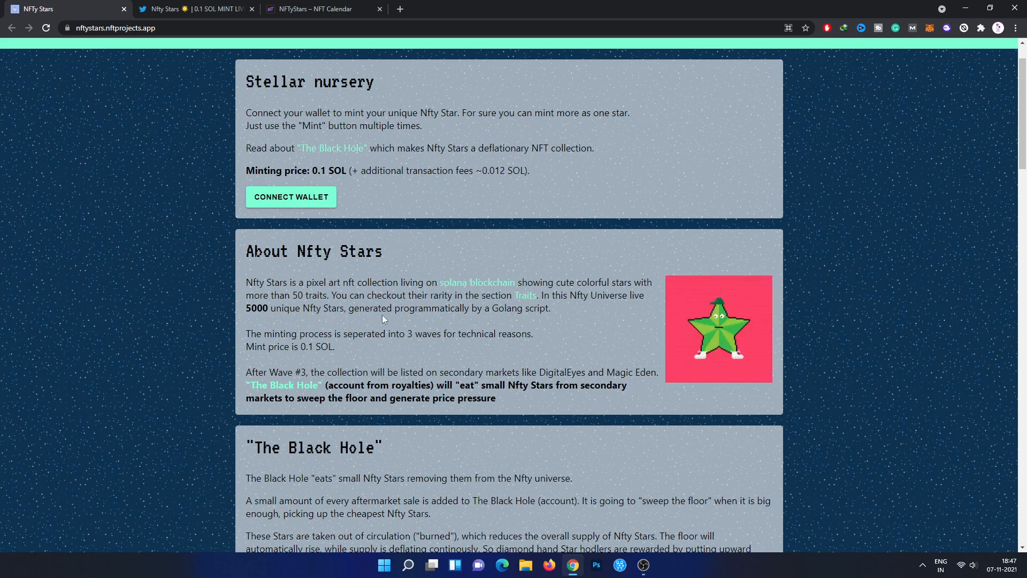
mouse_move(471, 330)
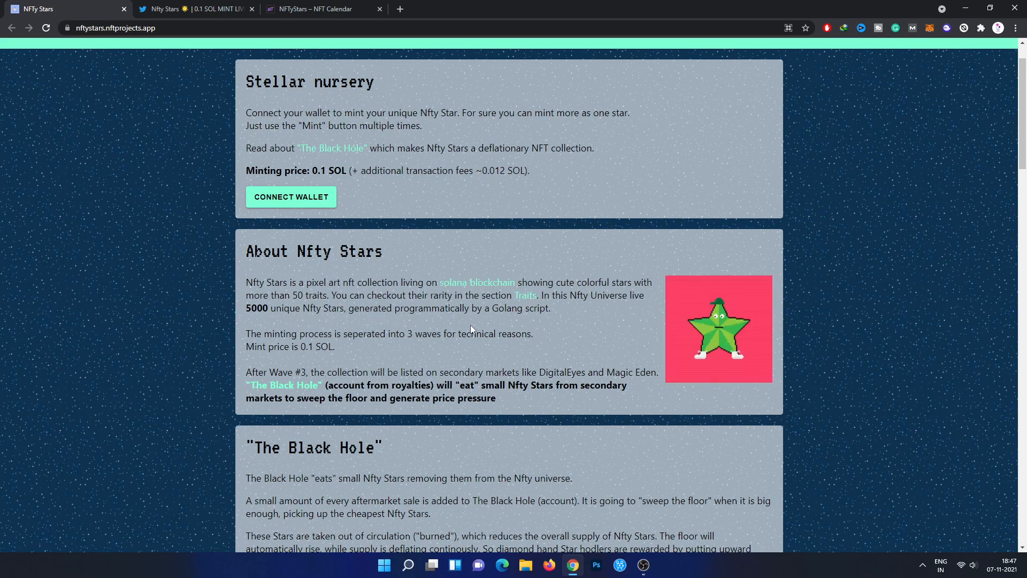
scroll("down", 3)
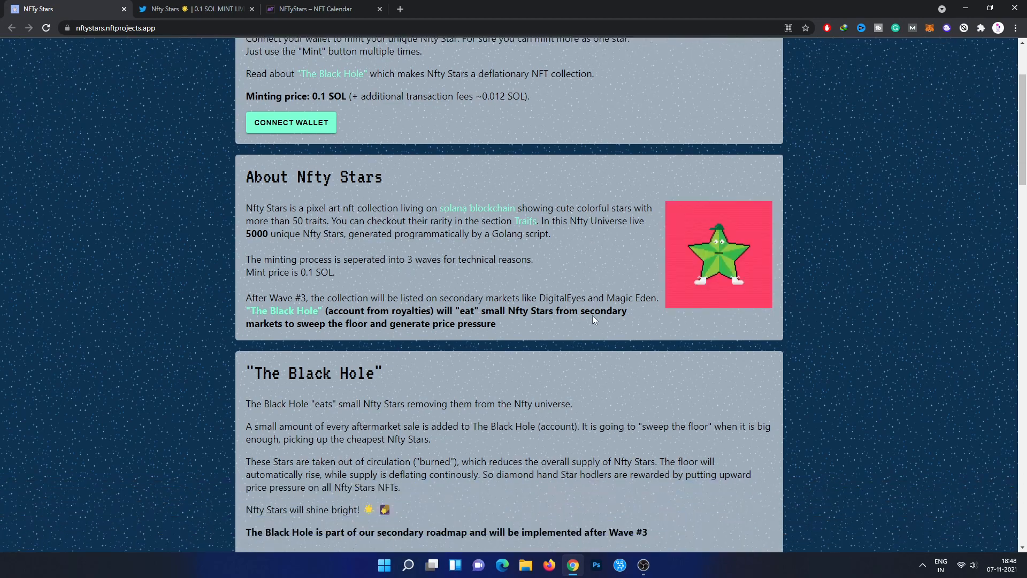
scroll("down", 3)
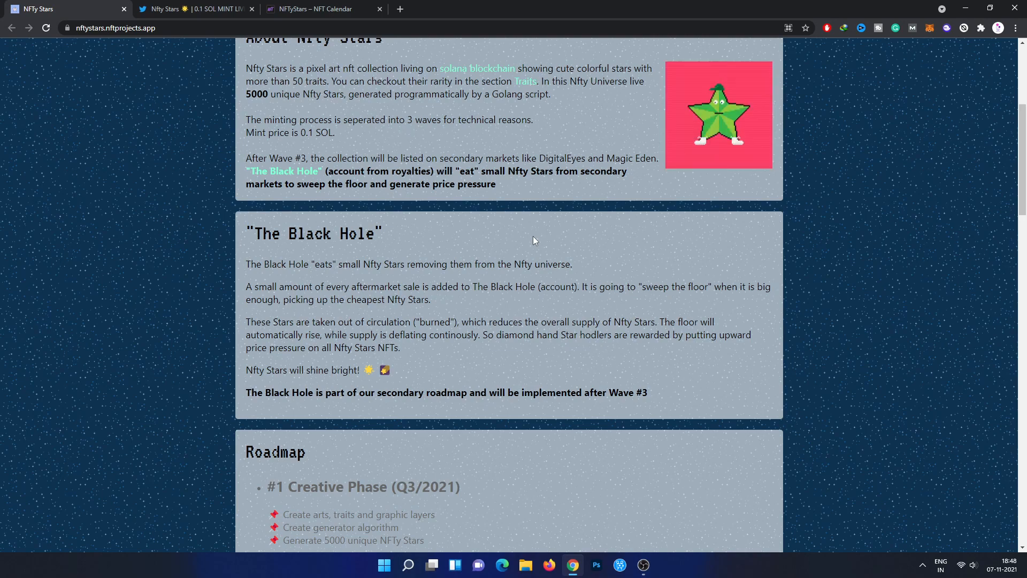
mouse_move(558, 350)
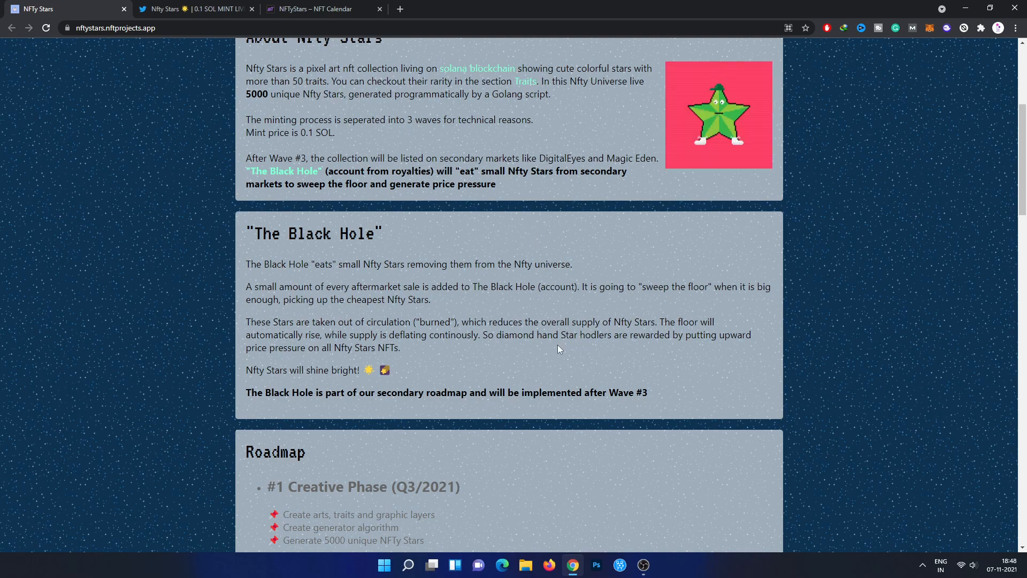
Step: Scroll down to read The Black Hole description and reveal the Roadmap phases below it
scroll("down", 3)
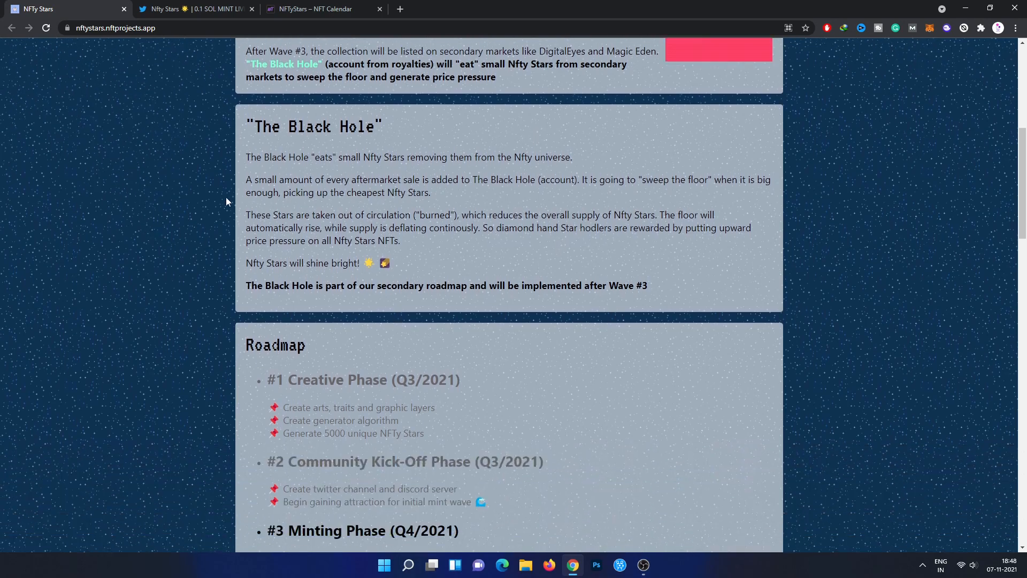
mouse_move(424, 163)
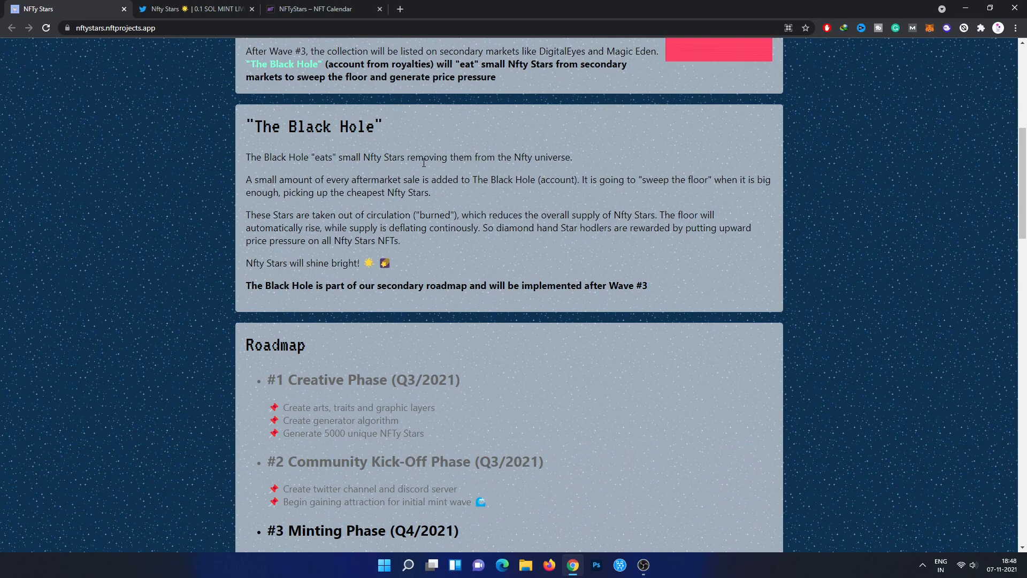
mouse_move(578, 79)
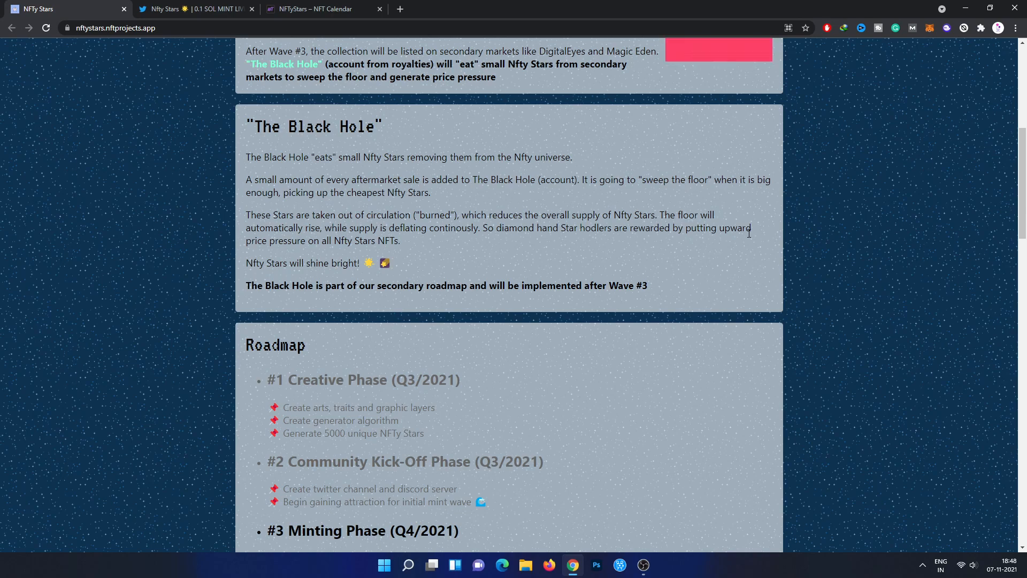
mouse_move(307, 169)
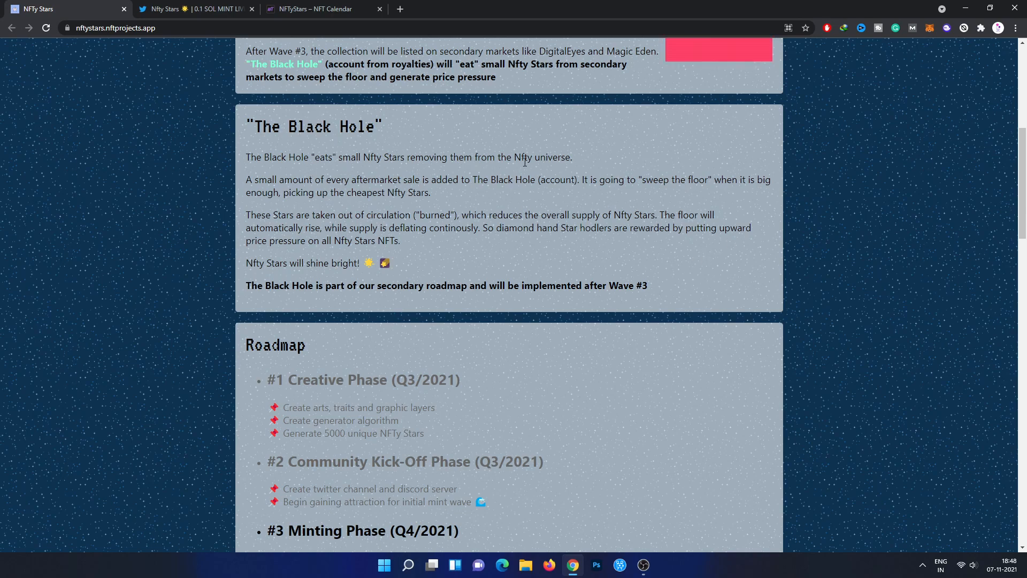
mouse_move(392, 182)
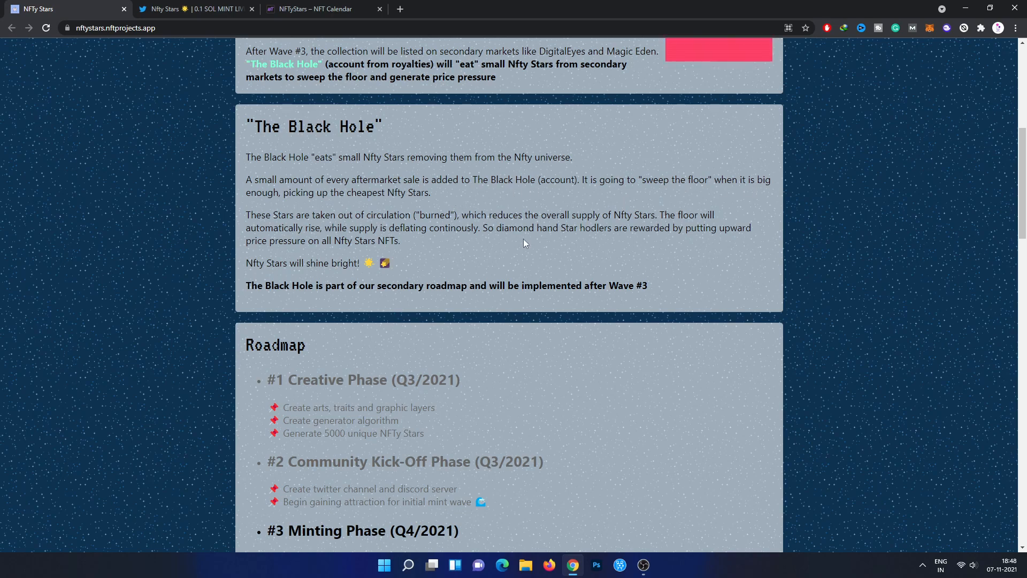
mouse_move(517, 248)
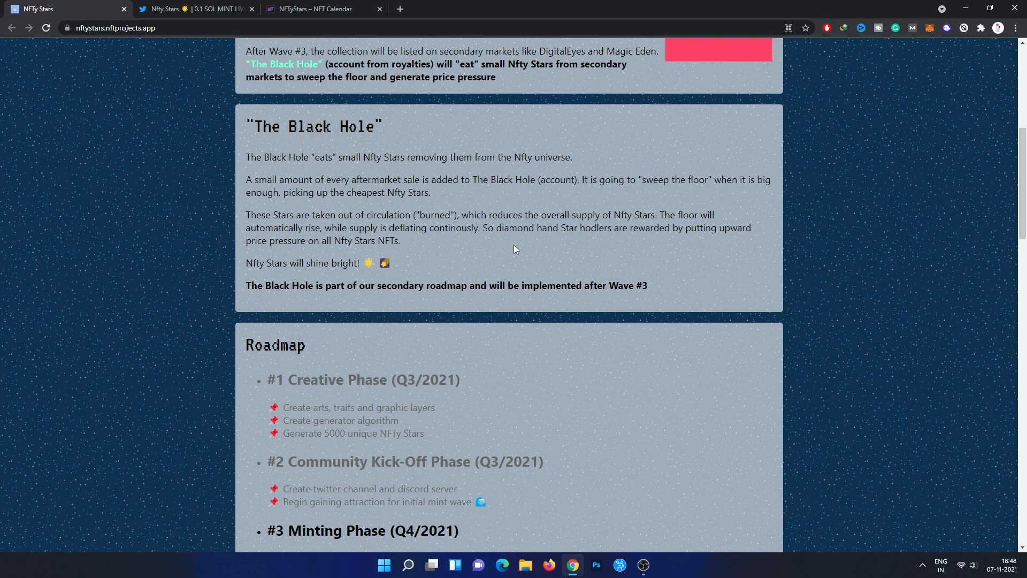
mouse_move(171, 279)
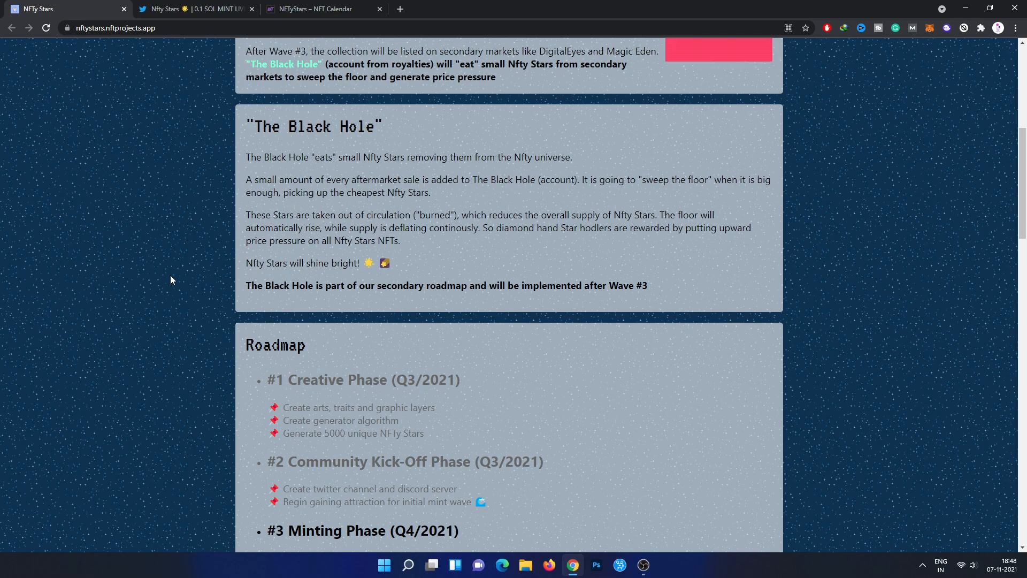
mouse_move(173, 280)
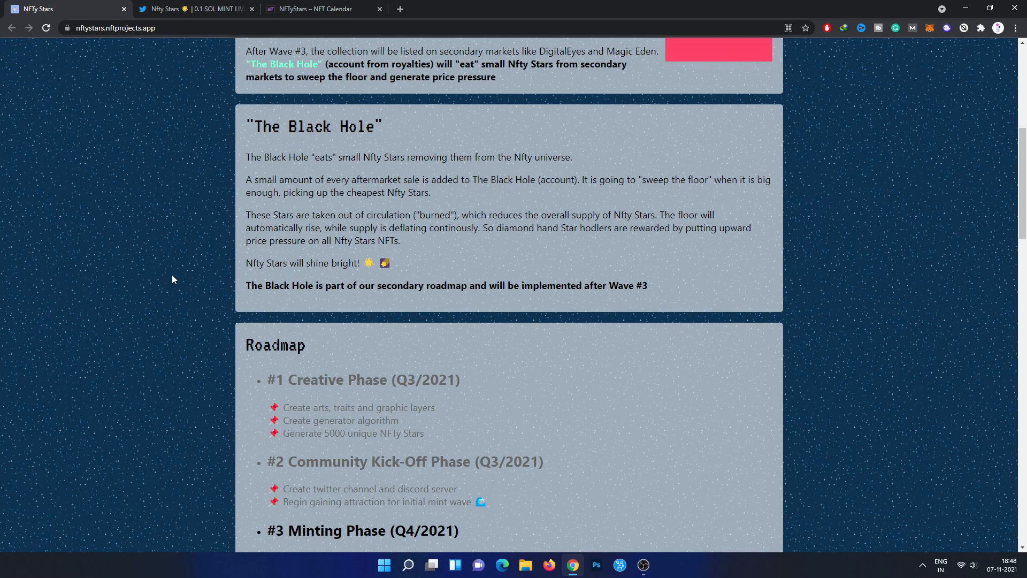
mouse_move(411, 243)
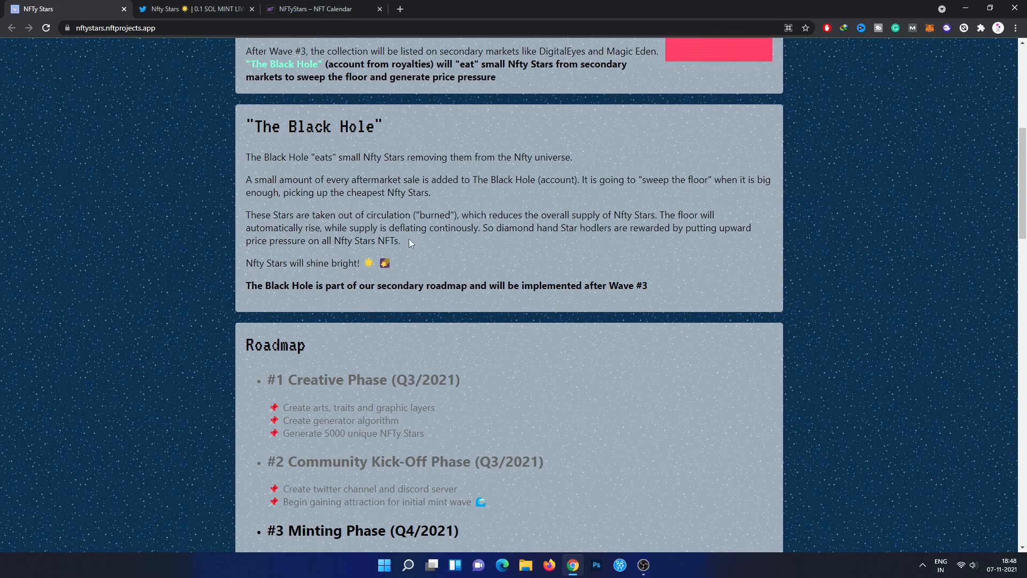
mouse_move(509, 258)
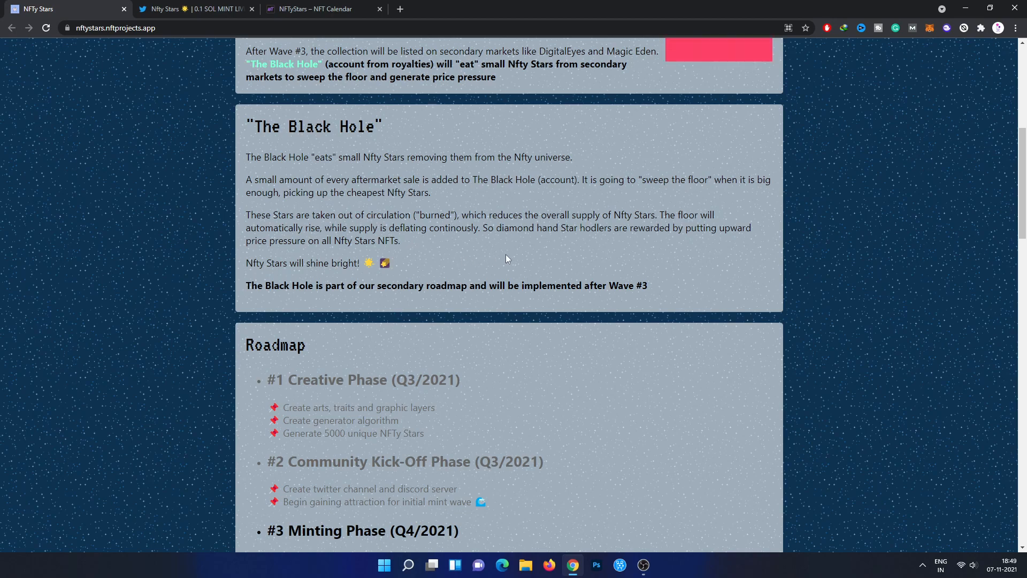
mouse_move(128, 263)
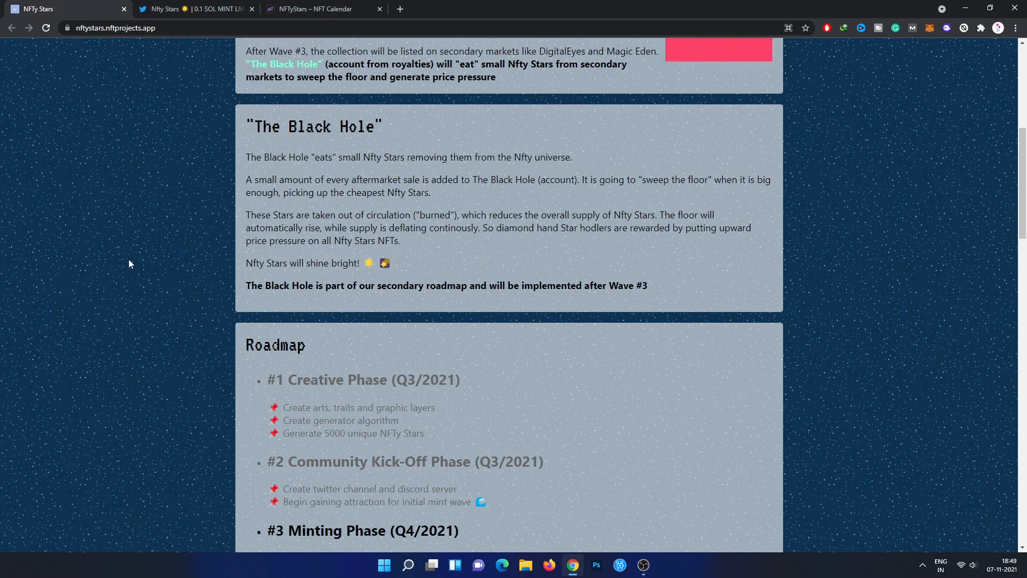
scroll("down", 3)
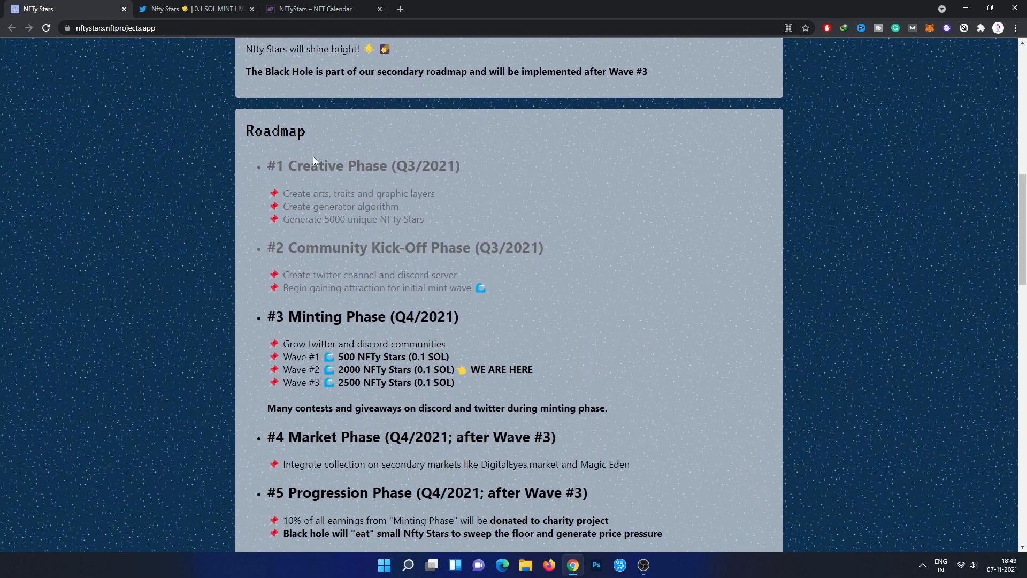
Step: Scroll through Roadmap phases #1–#5 down to the Traits and Rarity accessory star at 25.60%
scroll("down", 3)
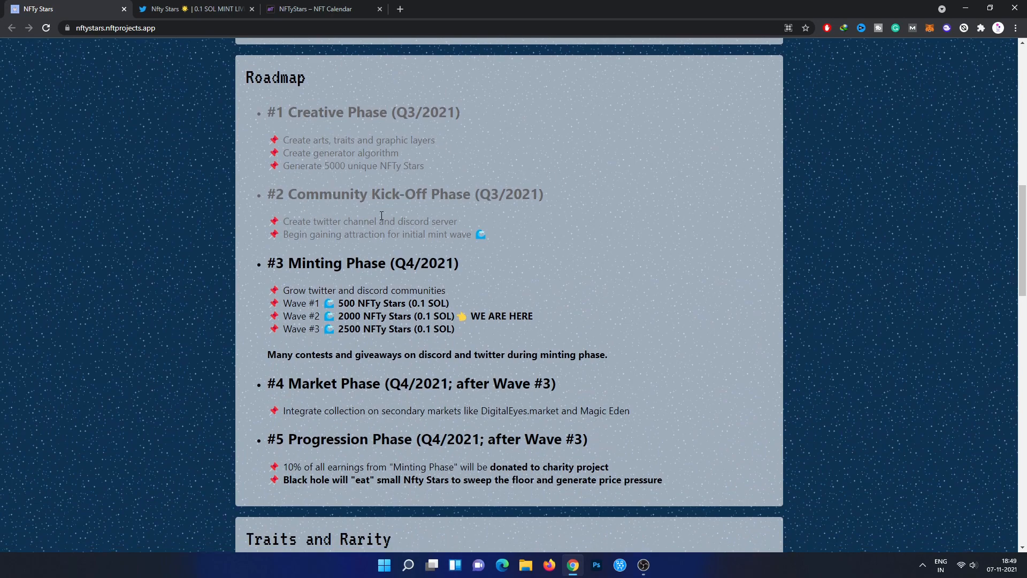
scroll("down", 3)
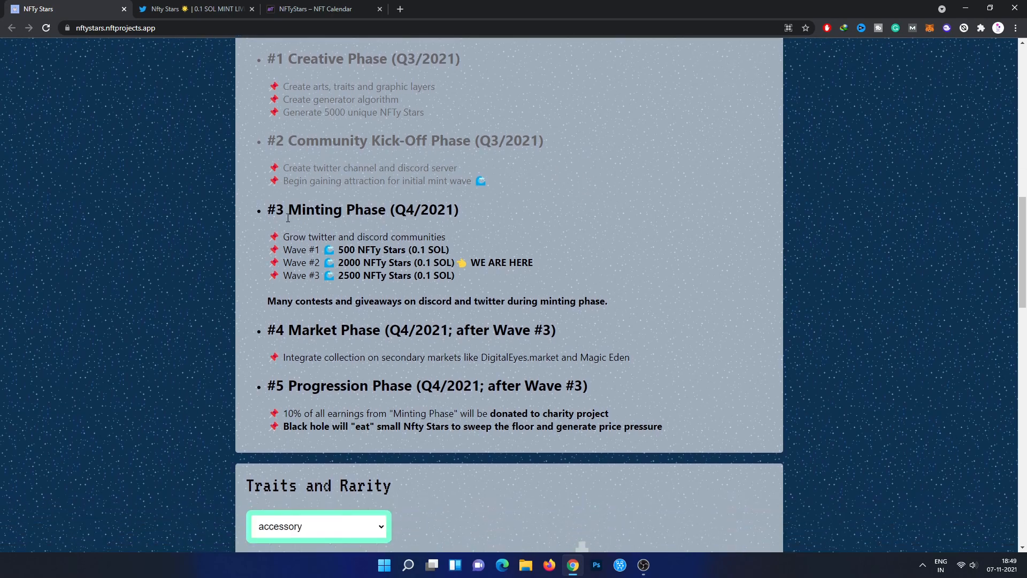
mouse_move(503, 224)
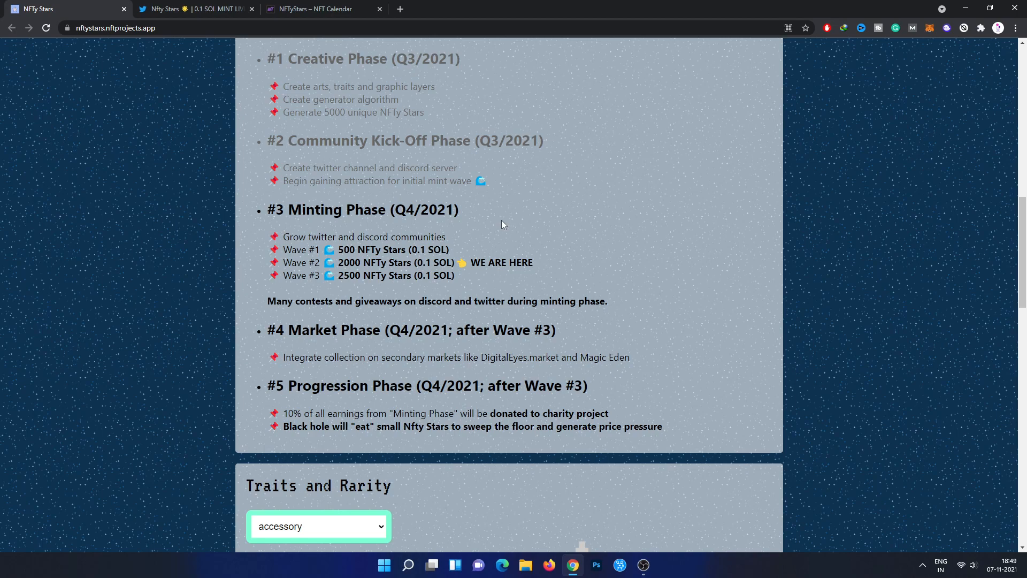
mouse_move(290, 353)
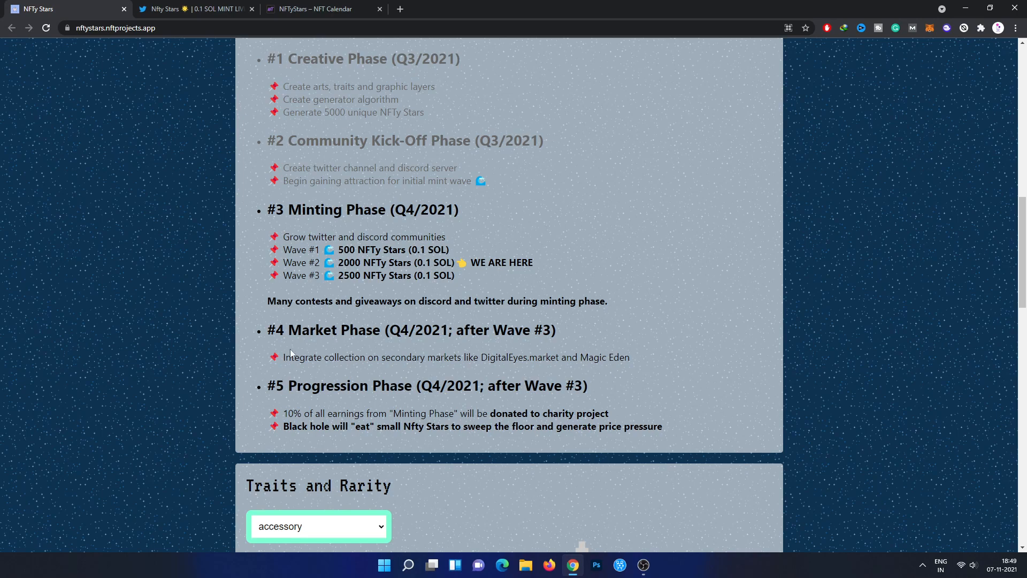
mouse_move(398, 312)
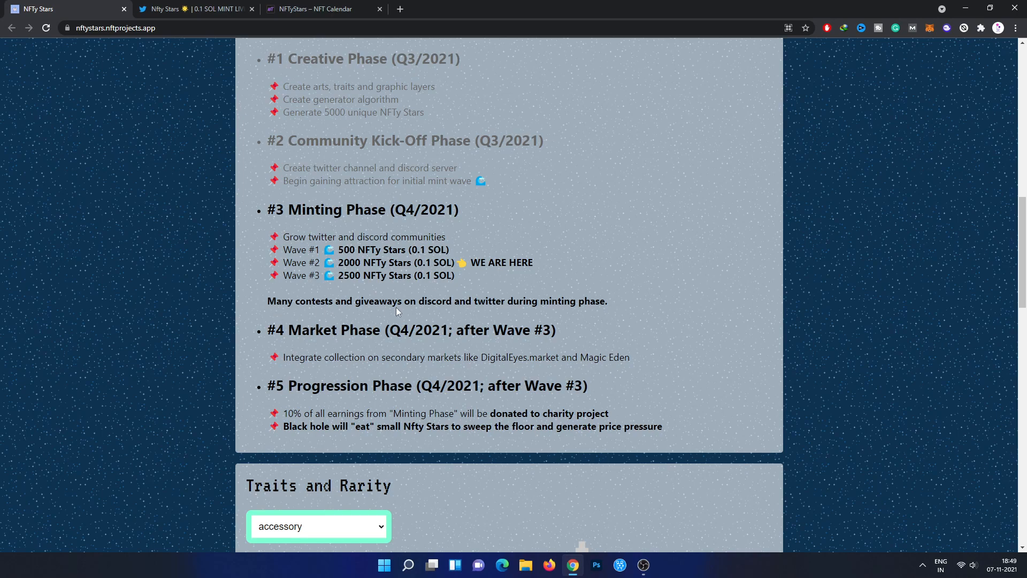
mouse_move(591, 330)
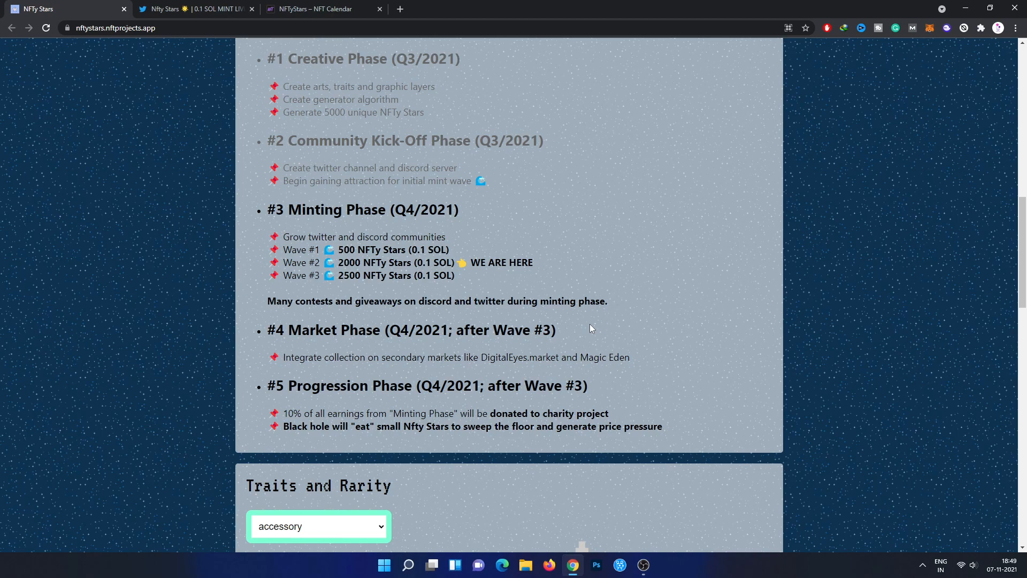
mouse_move(326, 301)
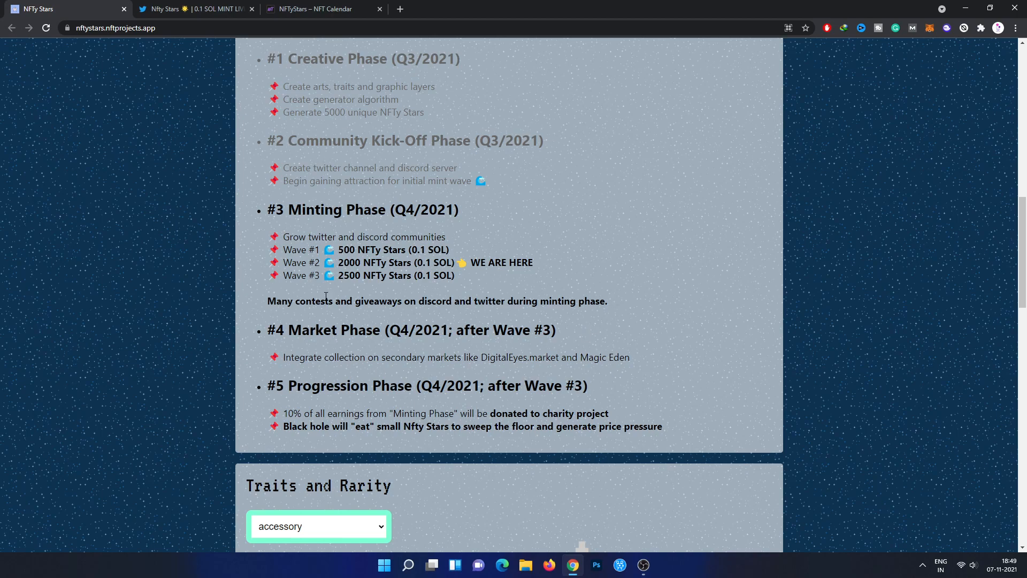
scroll("down", 3)
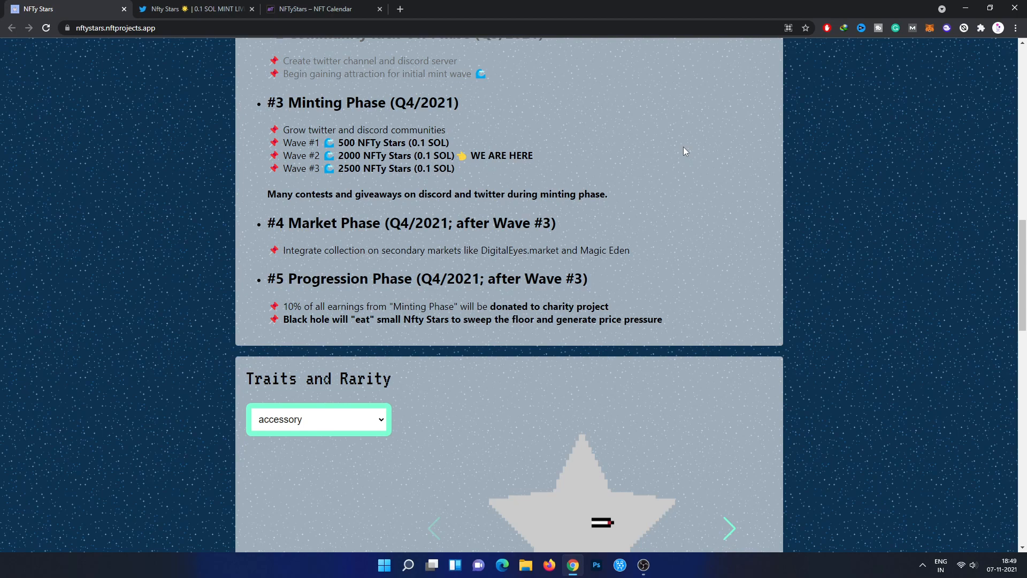
scroll("down", 3)
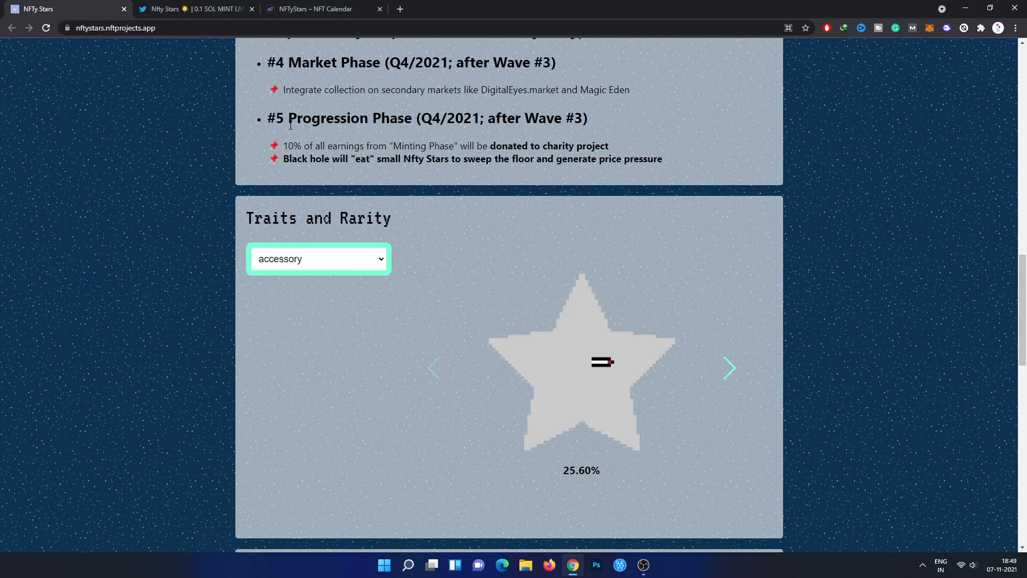
mouse_move(467, 133)
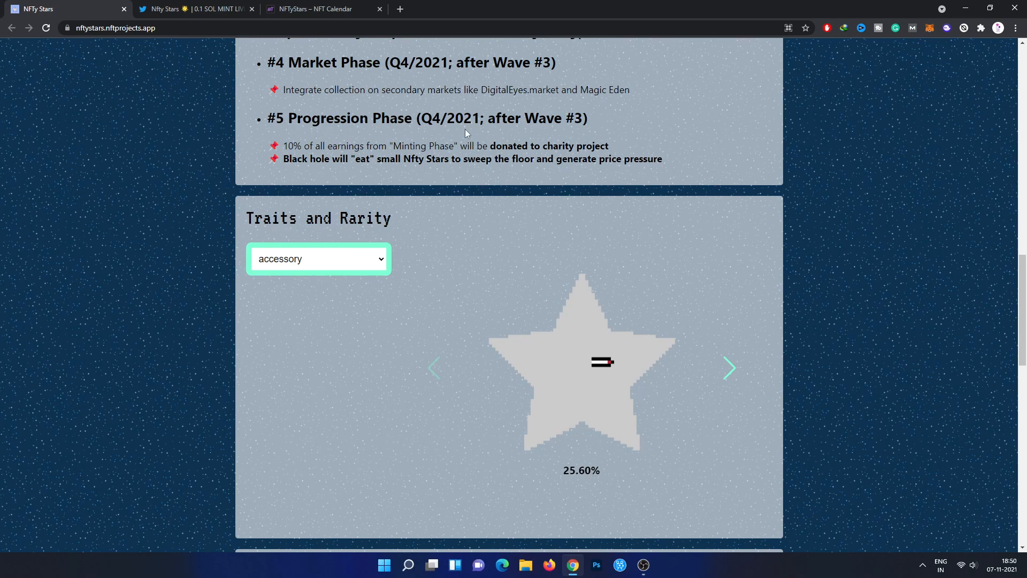
mouse_move(352, 180)
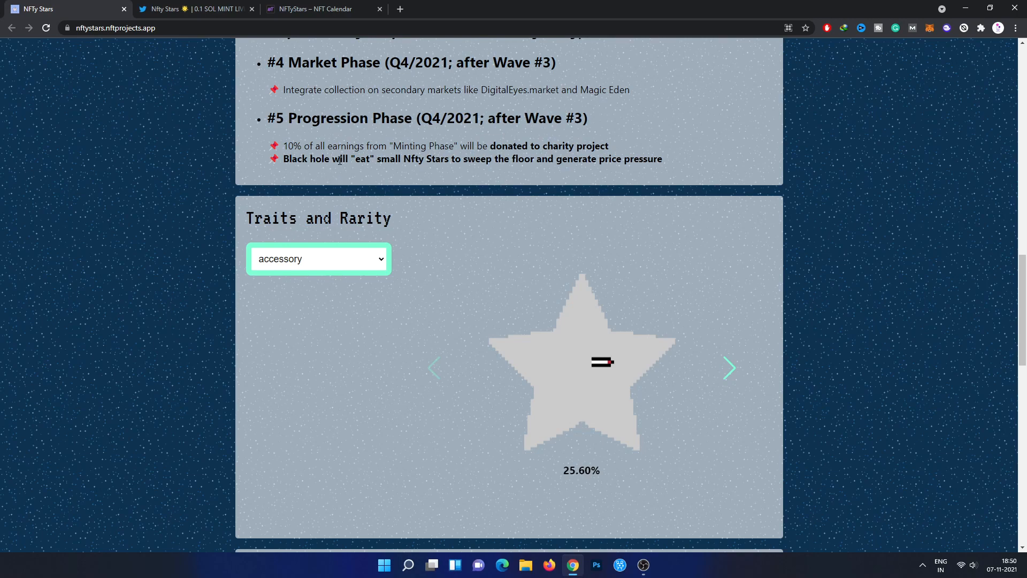
mouse_move(326, 179)
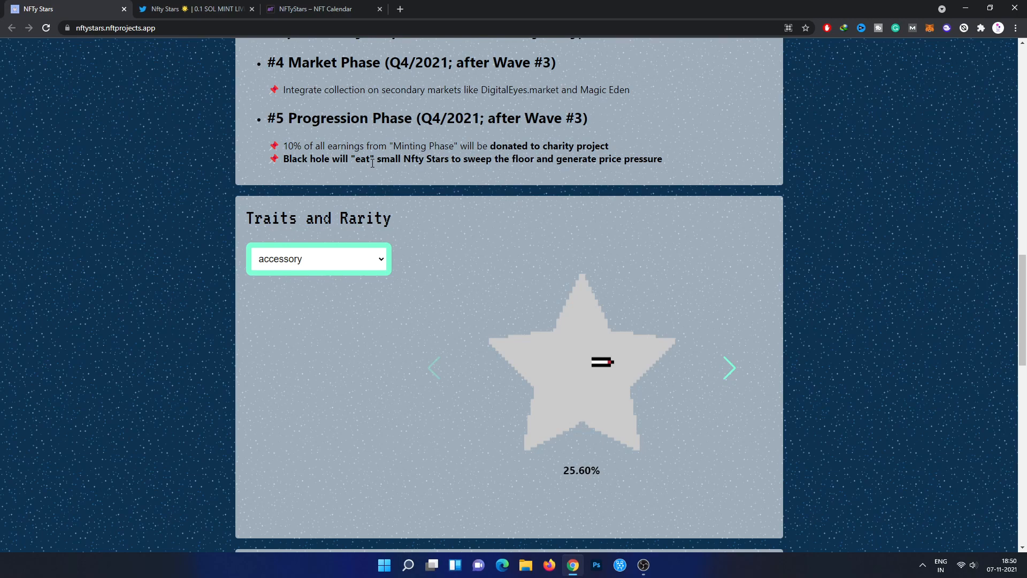
mouse_move(349, 261)
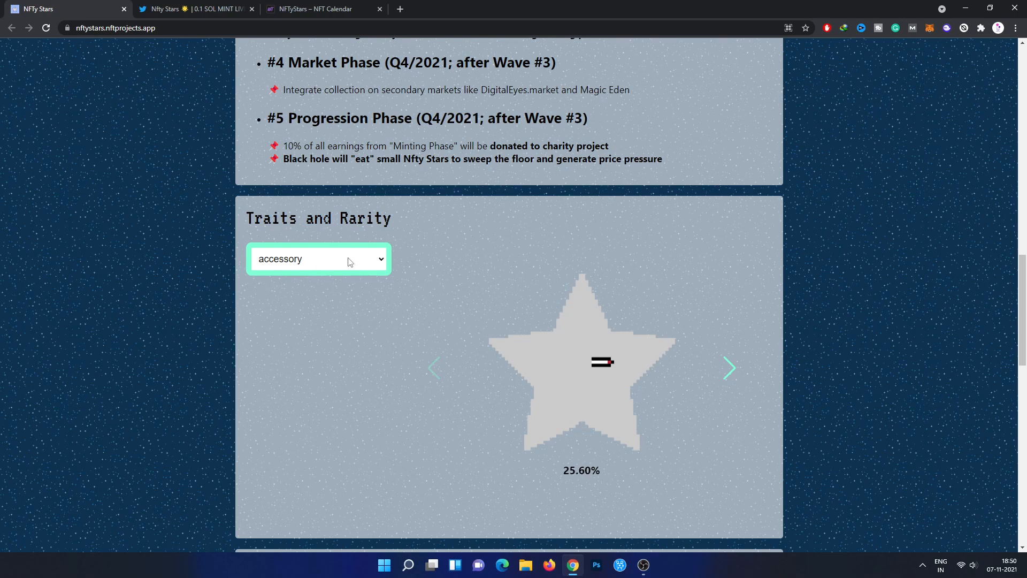
Step: Browse the next accessory traits in the Traits and Rarity viewer
scroll("down", 3)
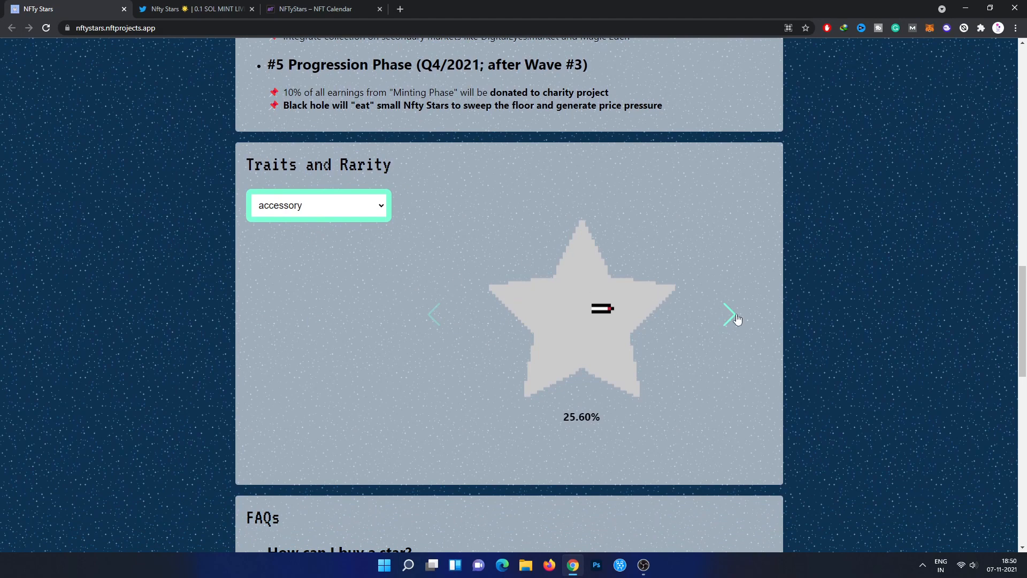
left_click(729, 315)
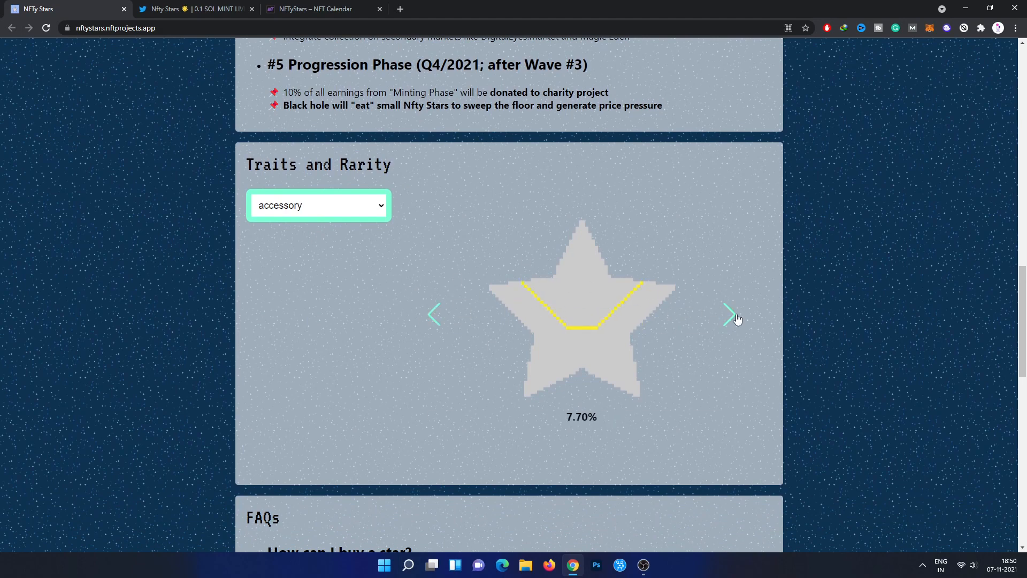
left_click(729, 314)
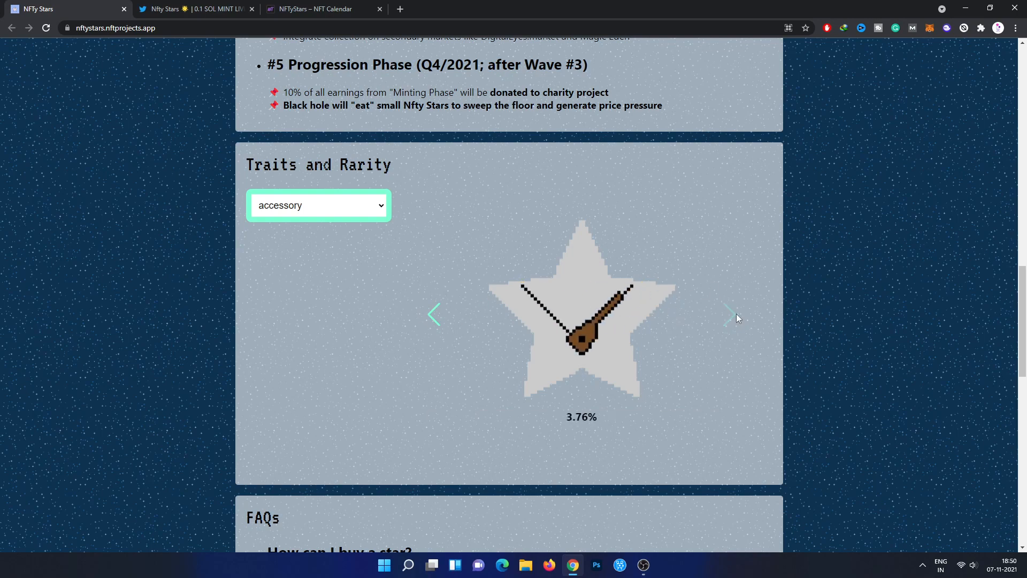
mouse_move(547, 321)
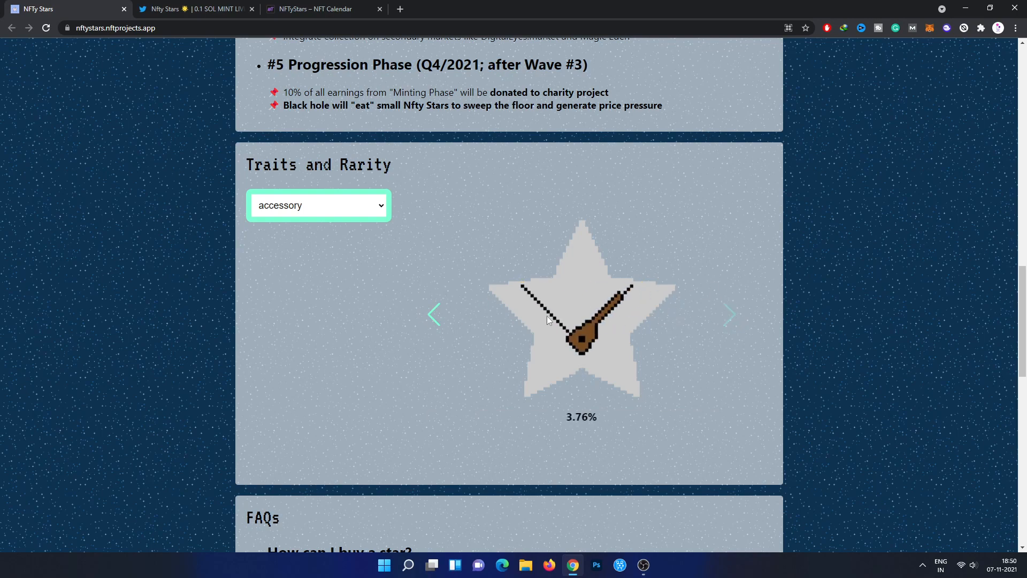
Step: Switch the trait category to background and browse its traits
left_click(319, 206)
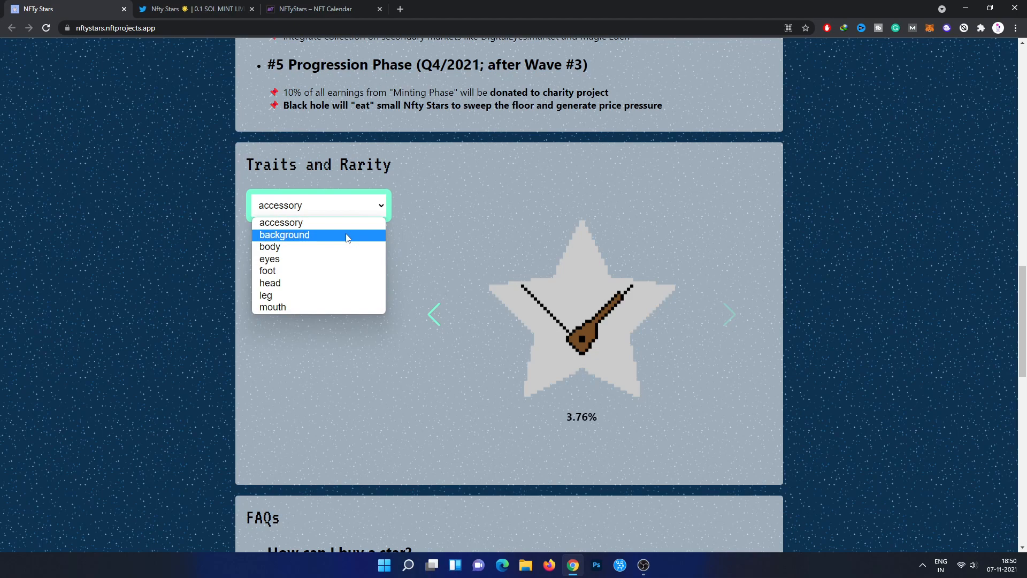
left_click(284, 234)
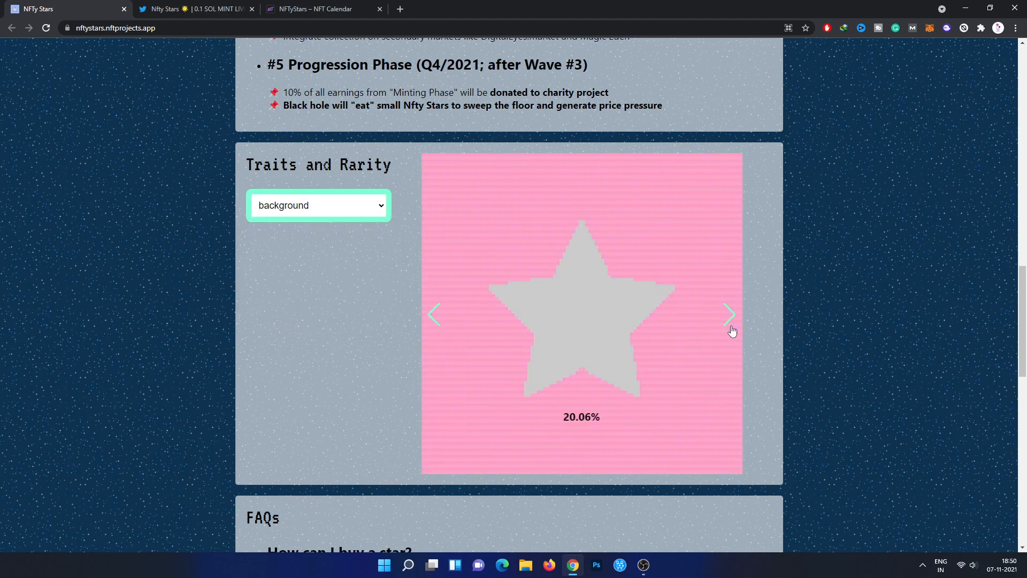
left_click(730, 314)
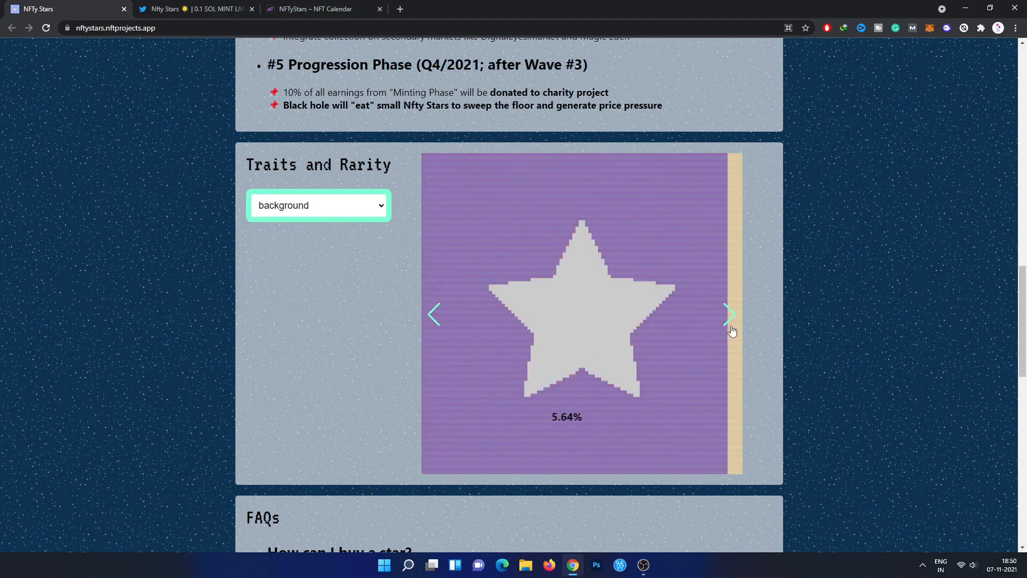
left_click(728, 314)
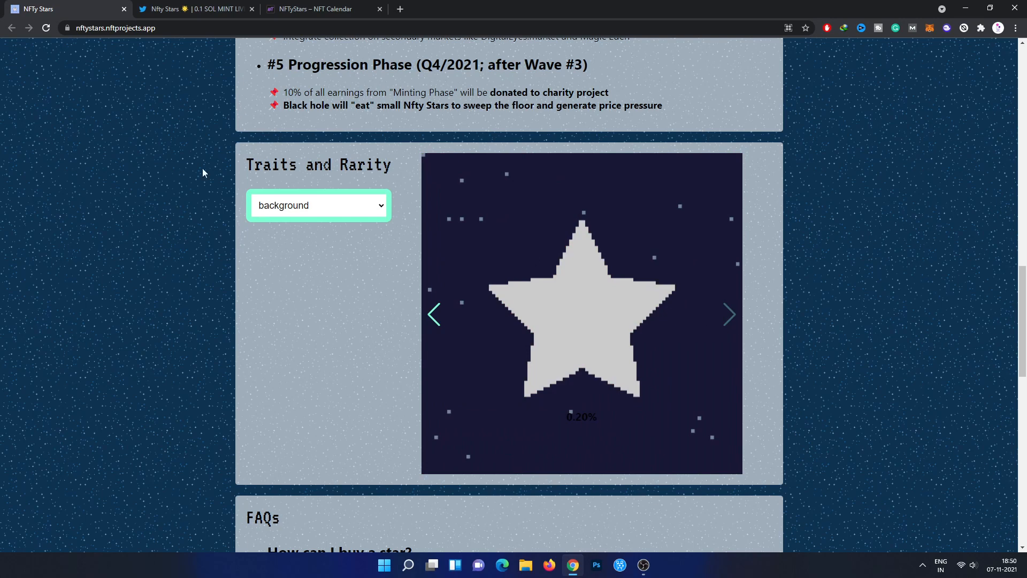
Step: Switch the trait category to body and browse its traits
left_click(319, 205)
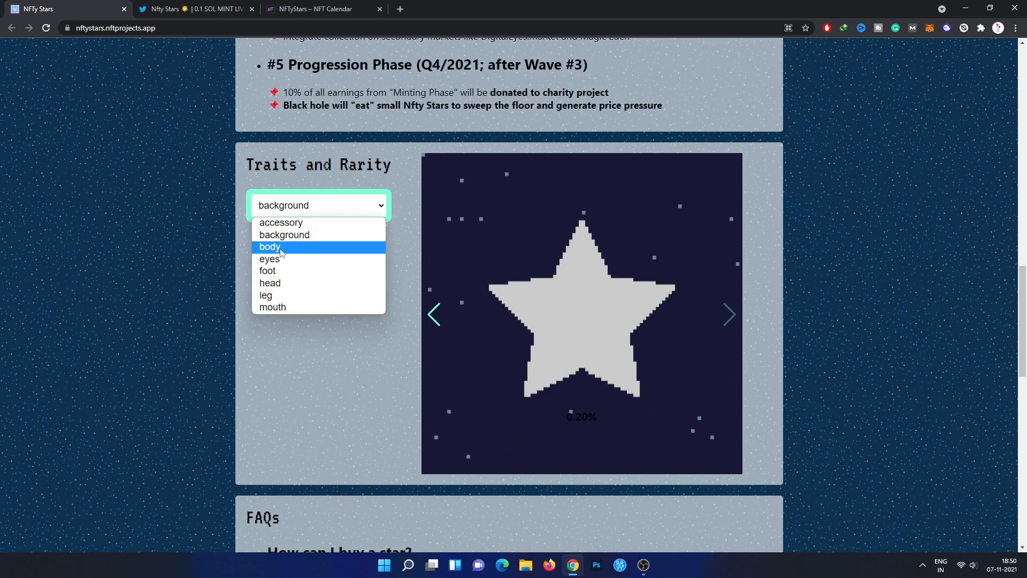
left_click(269, 246)
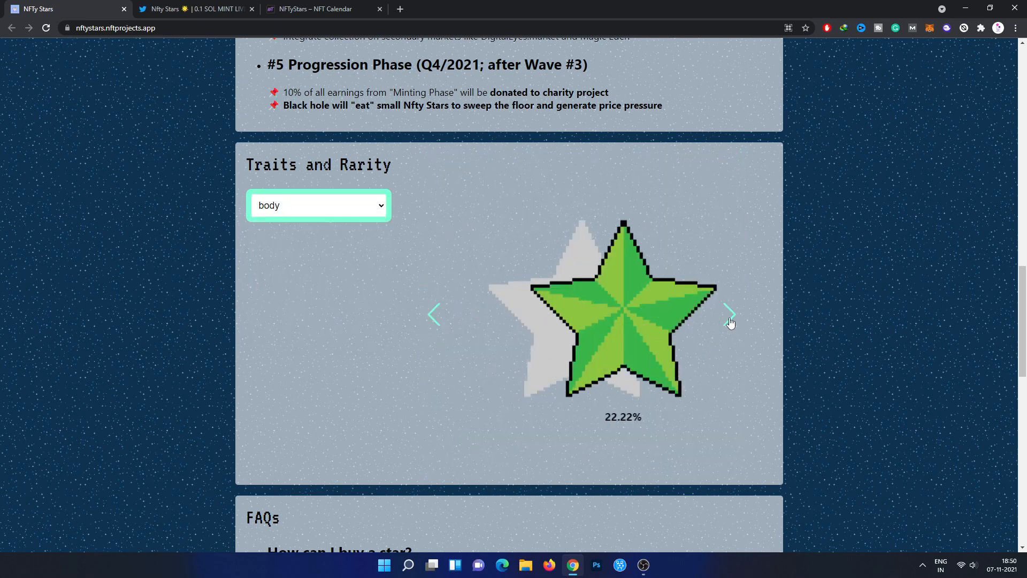
left_click(729, 313)
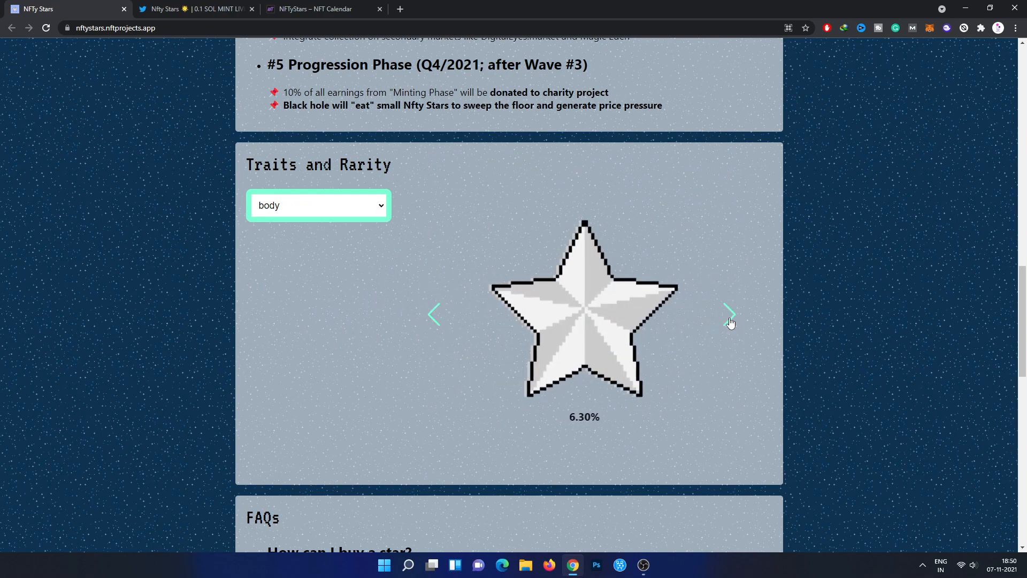
left_click(732, 314)
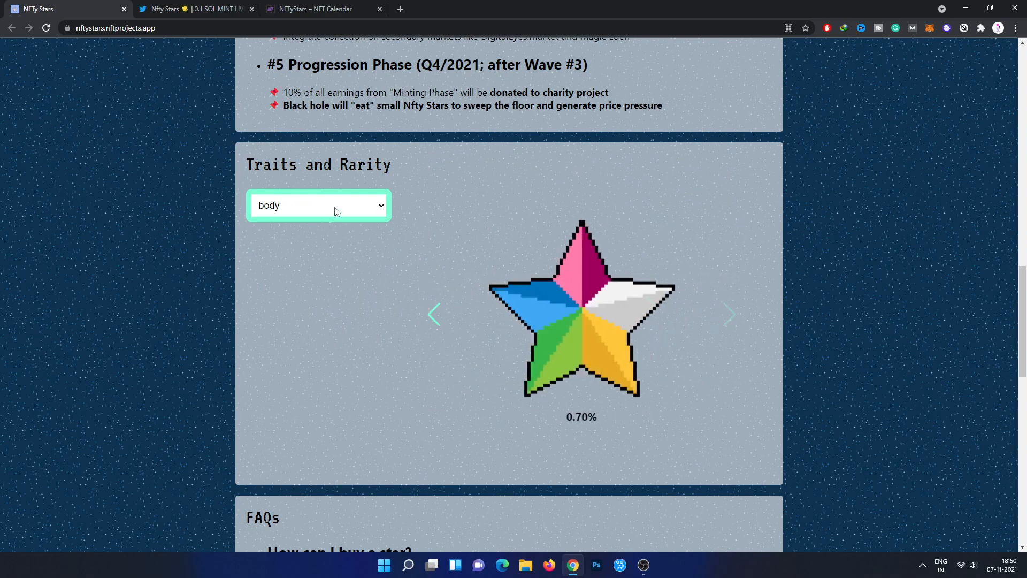
Step: Switch the trait category to eyes and browse its traits
left_click(318, 205)
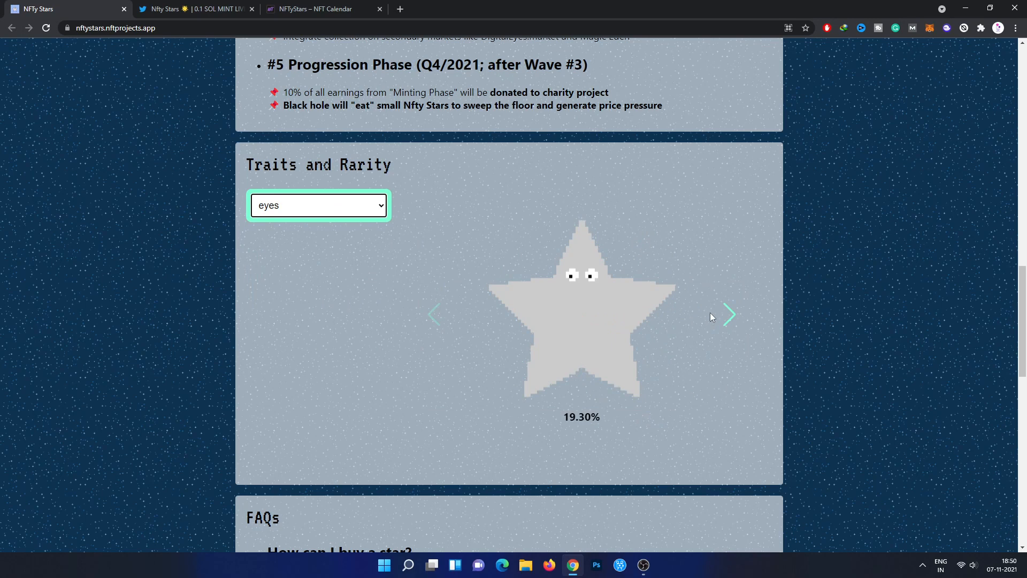
left_click(729, 315)
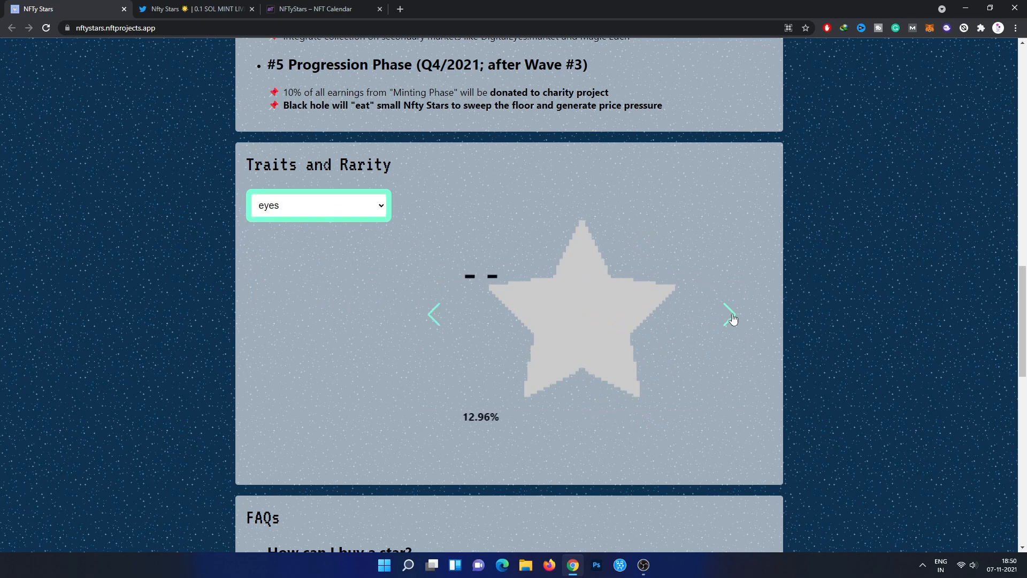
left_click(728, 321)
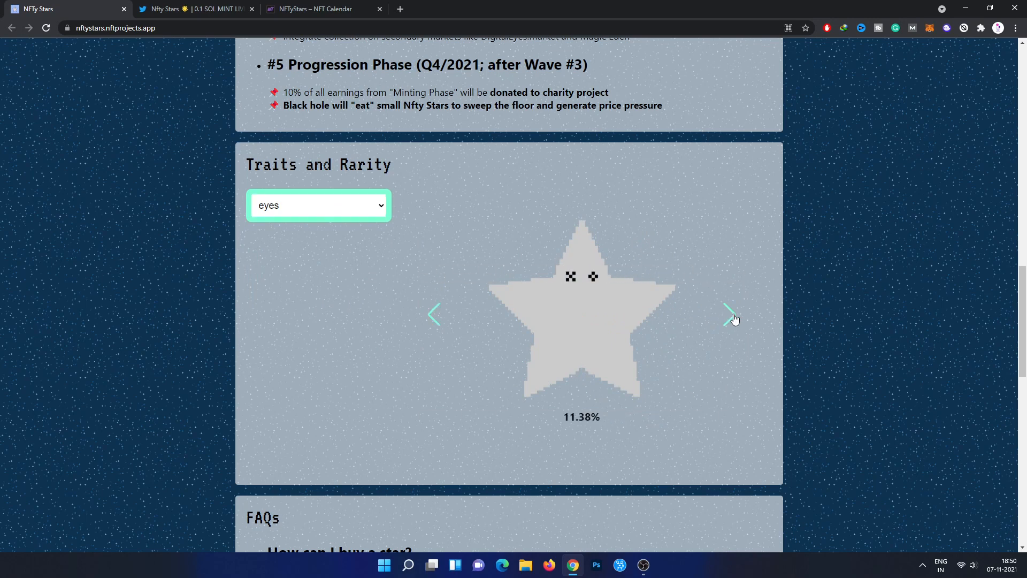
left_click(730, 317)
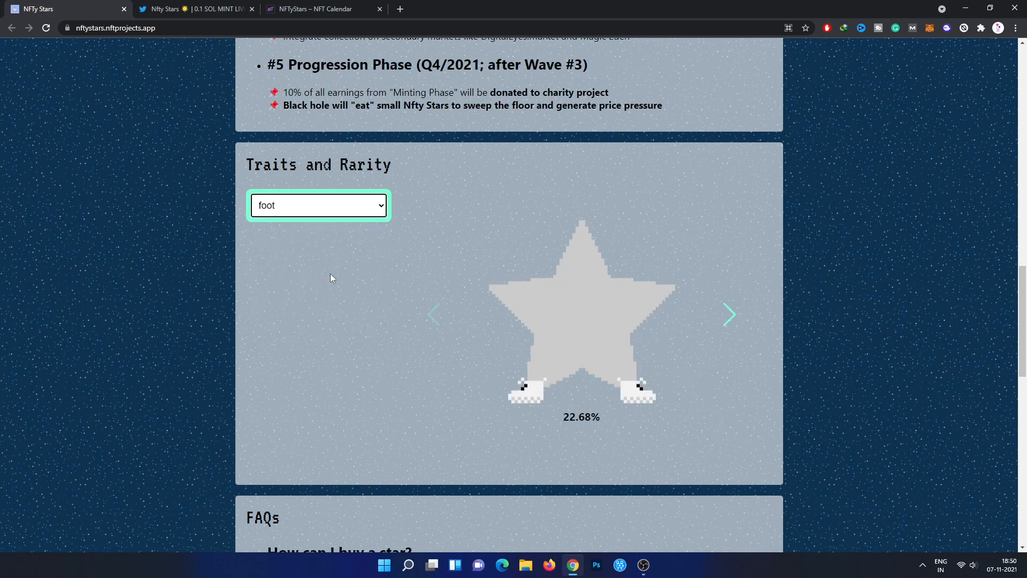
Step: Browse foot and head traits (halo, crown), then switch to the mouth category at 25.46%
left_click(729, 315)
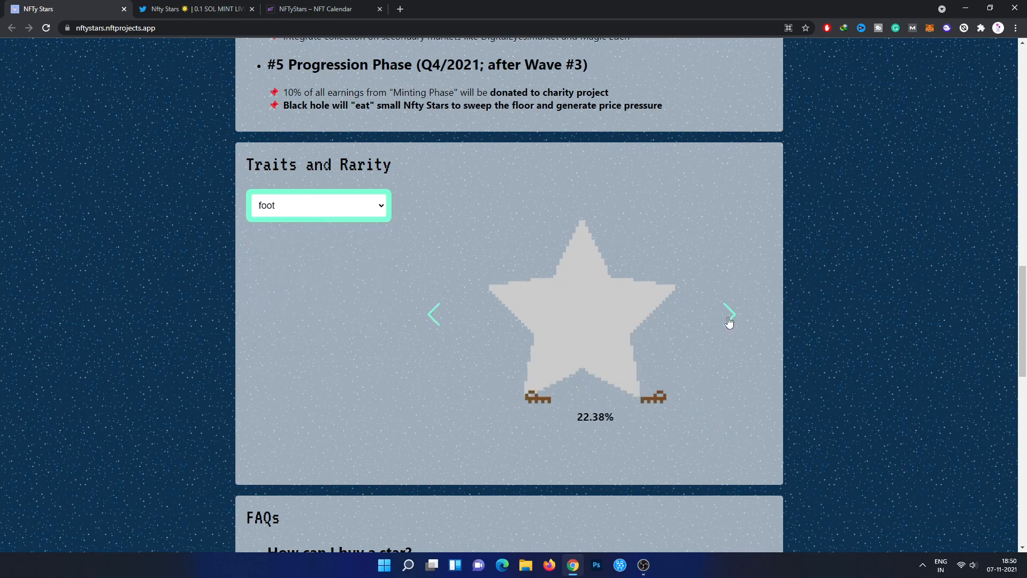
left_click(730, 313)
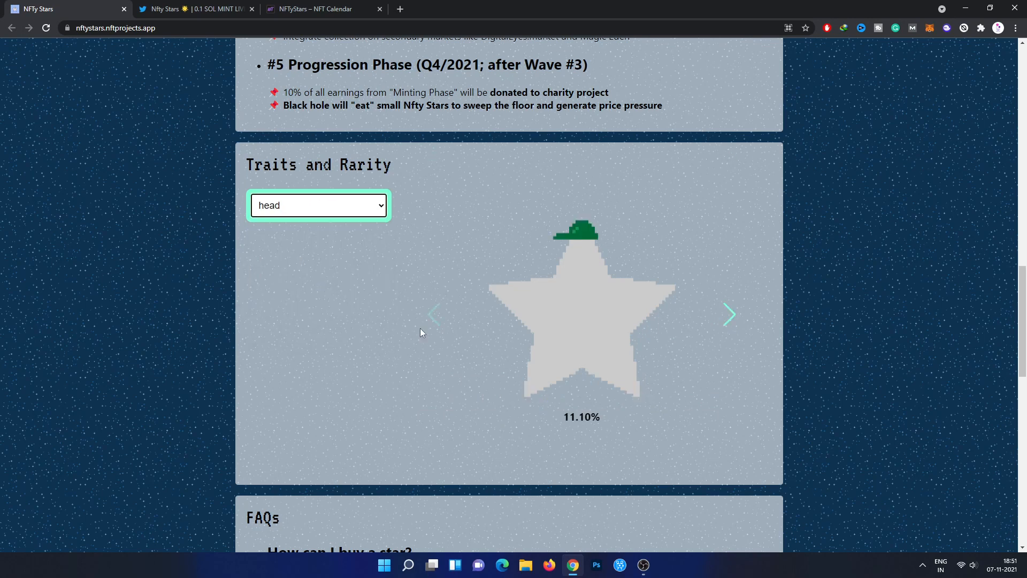
left_click(730, 314)
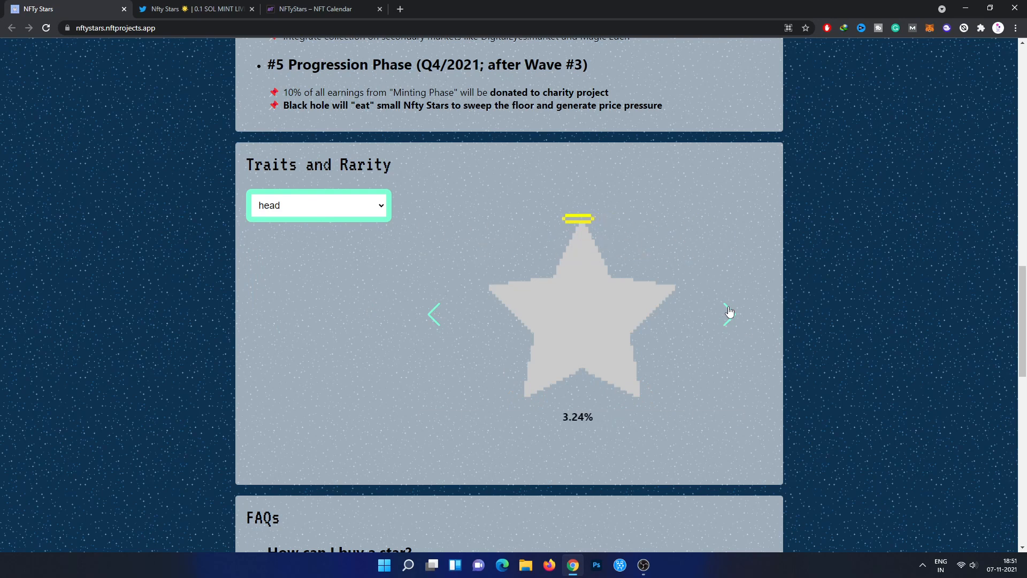
left_click(730, 323)
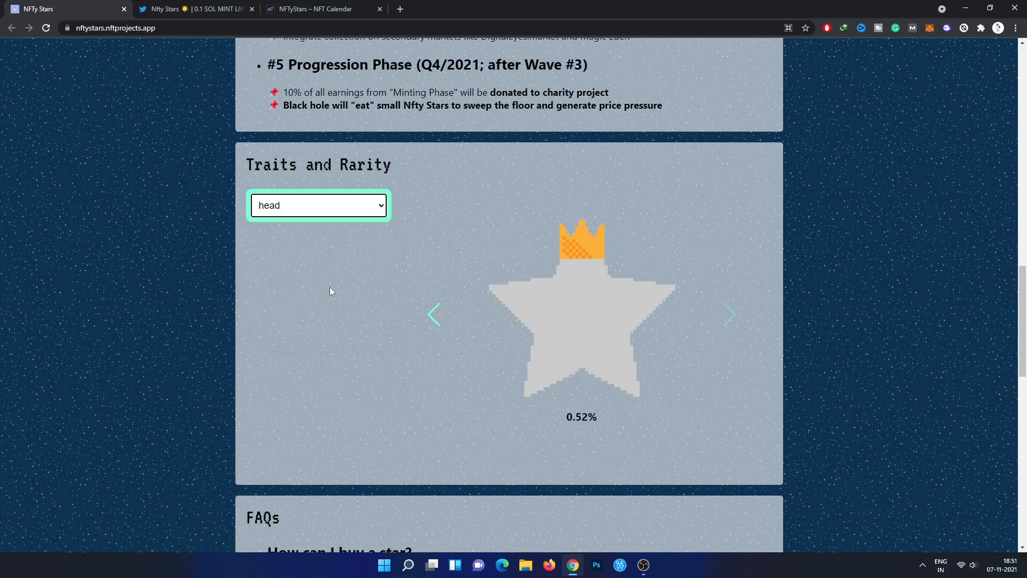
left_click(319, 205)
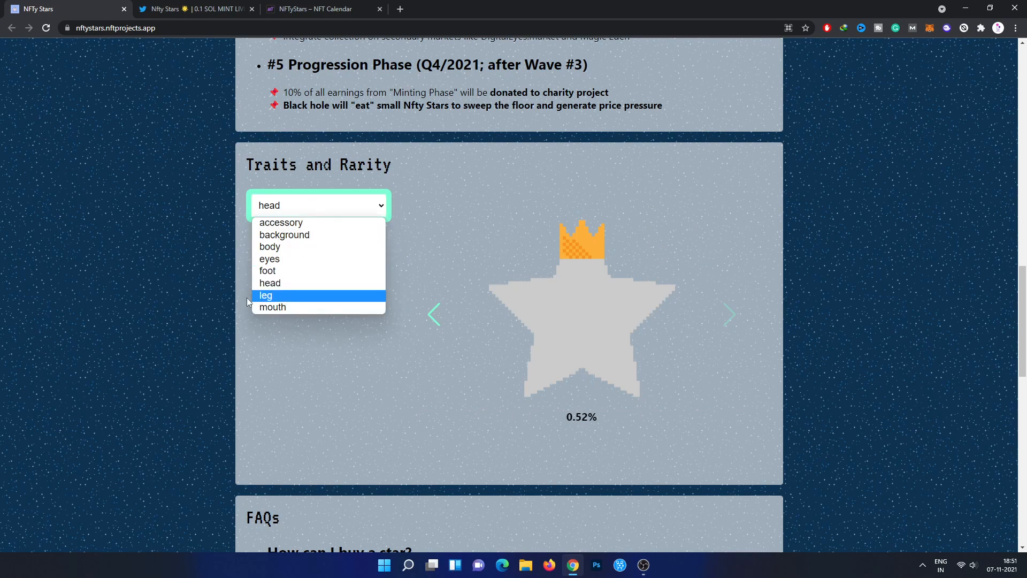
left_click(265, 295)
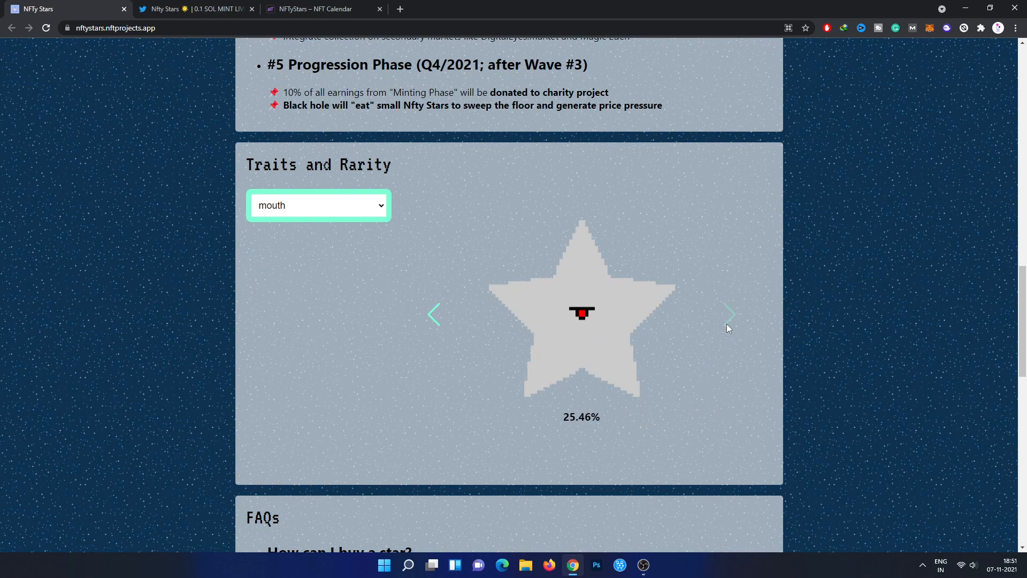
Step: Scroll through the FAQs to 'As seen on' and open the Nfty Stars listing on NFT Calendar
scroll("down", 3)
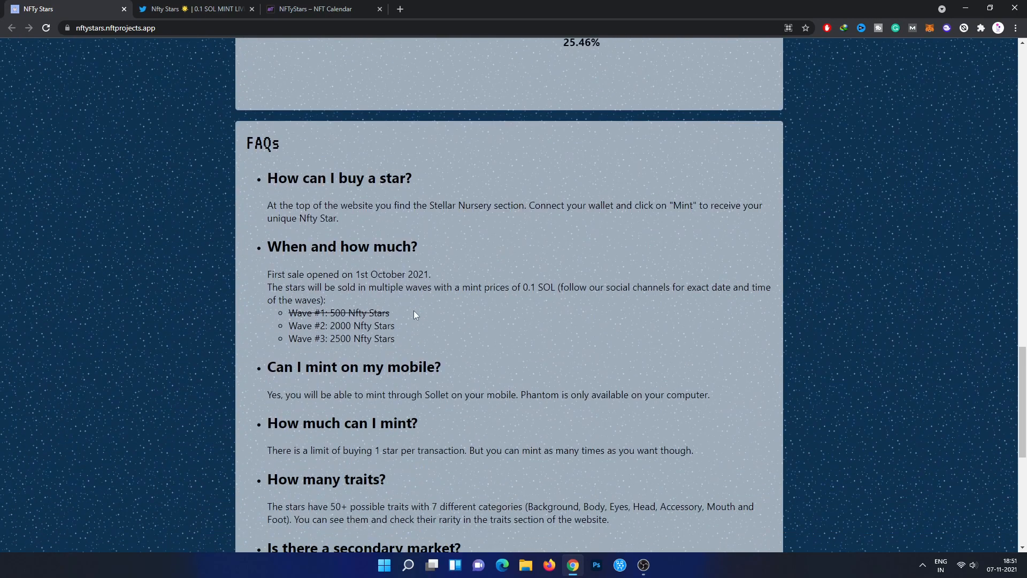
mouse_move(300, 160)
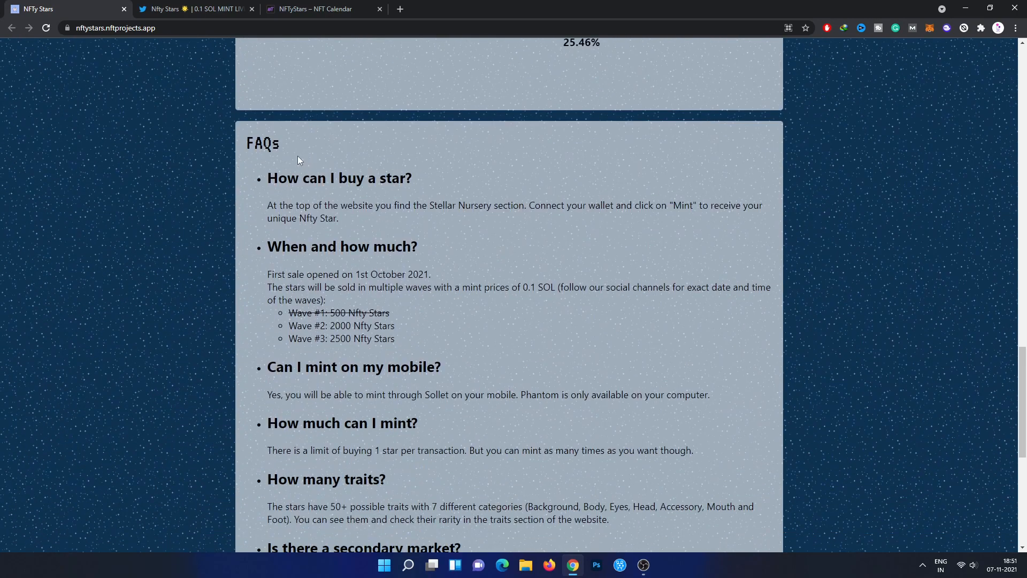
mouse_move(376, 219)
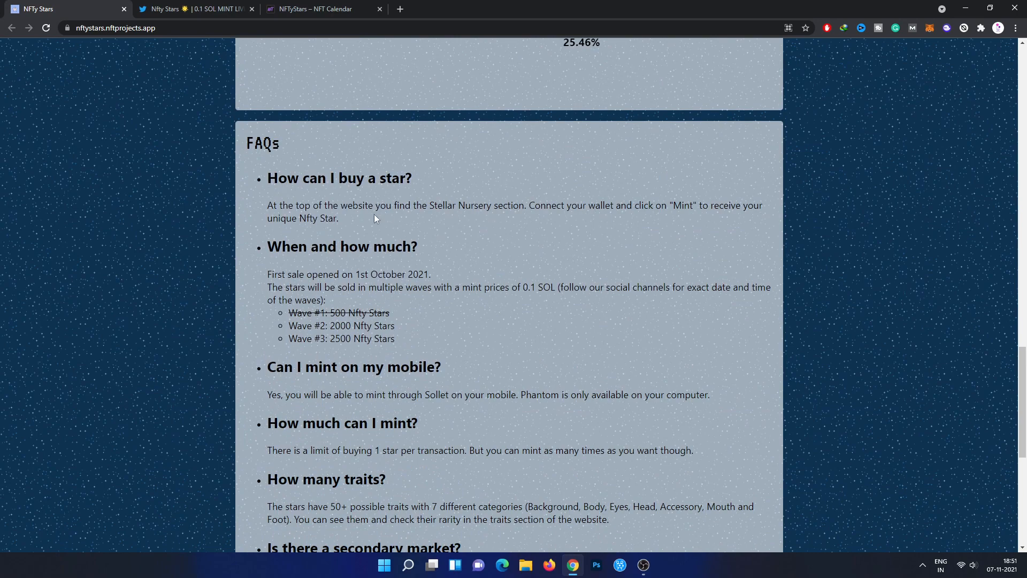
mouse_move(150, 42)
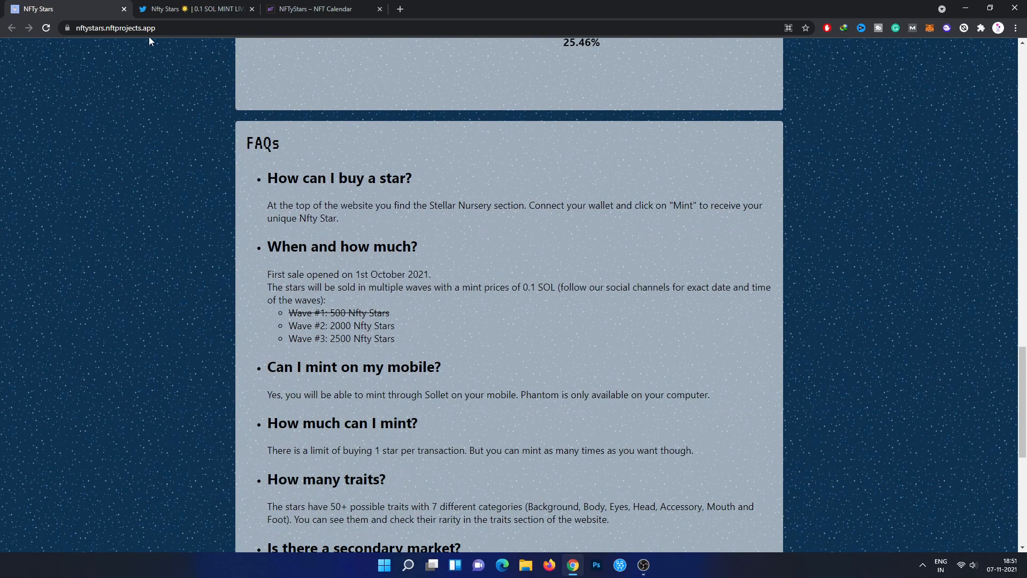
mouse_move(173, 81)
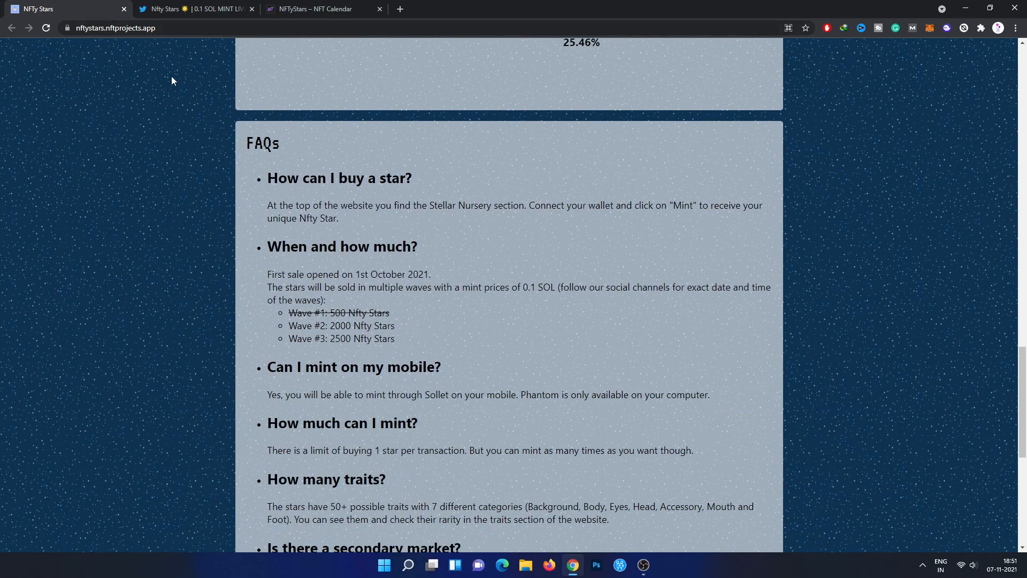
mouse_move(171, 278)
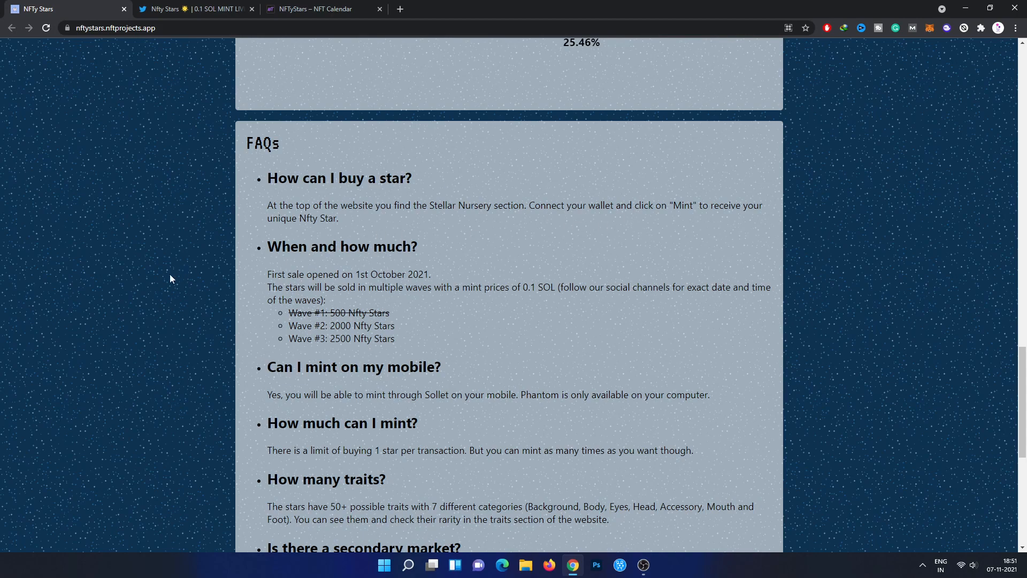
scroll("down", 3)
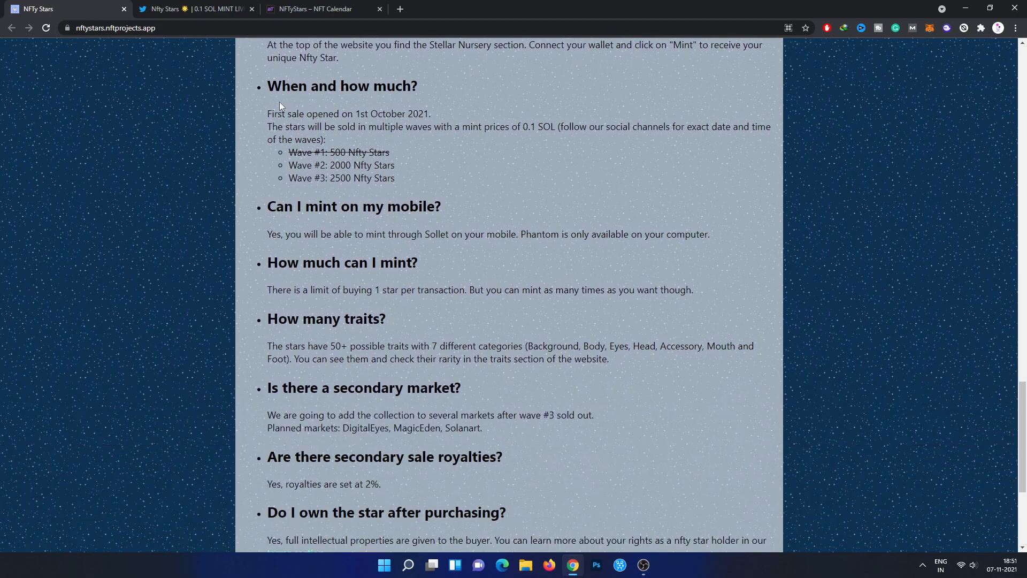
mouse_move(581, 140)
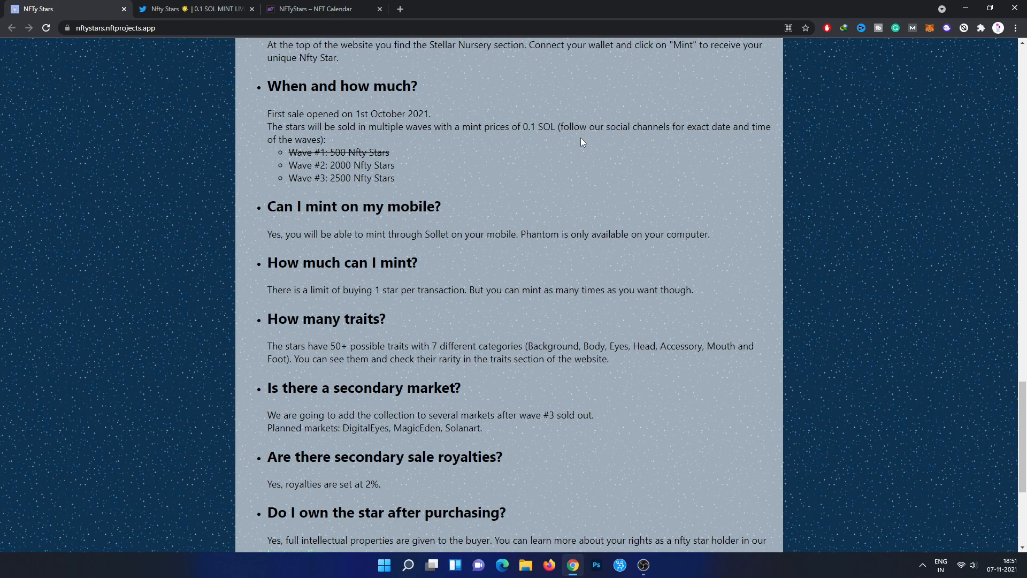
mouse_move(328, 165)
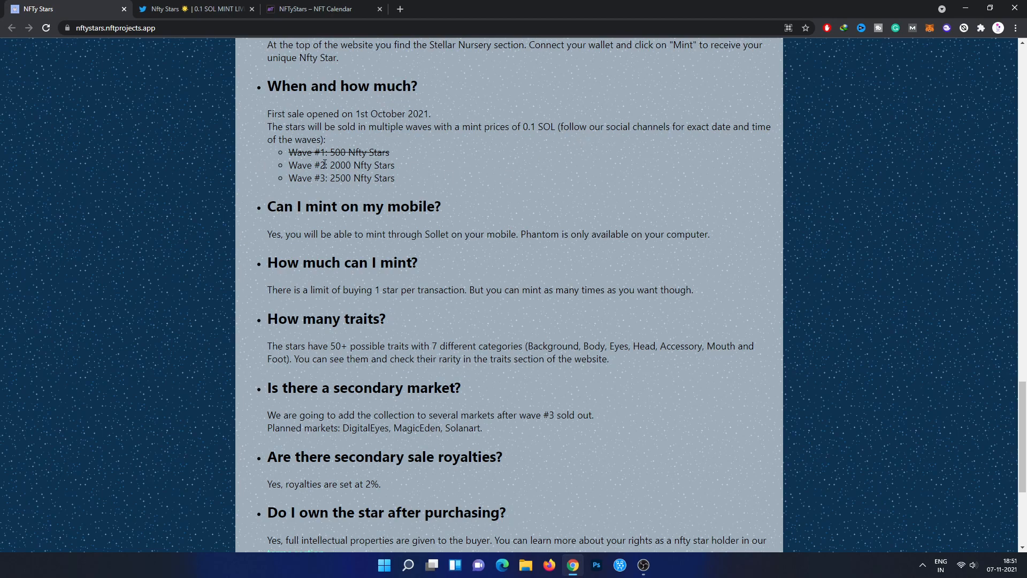
scroll("down", 3)
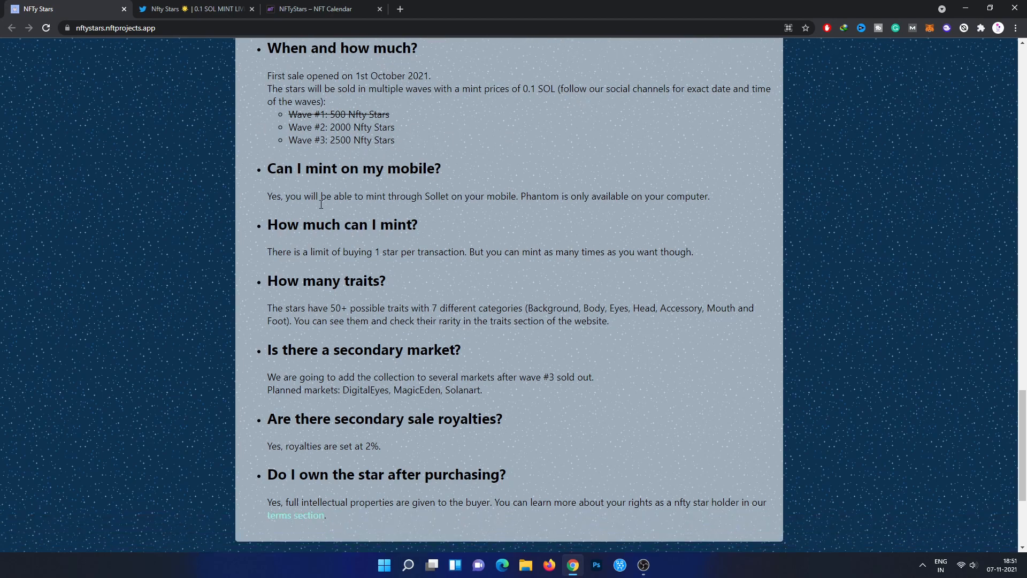
scroll("down", 3)
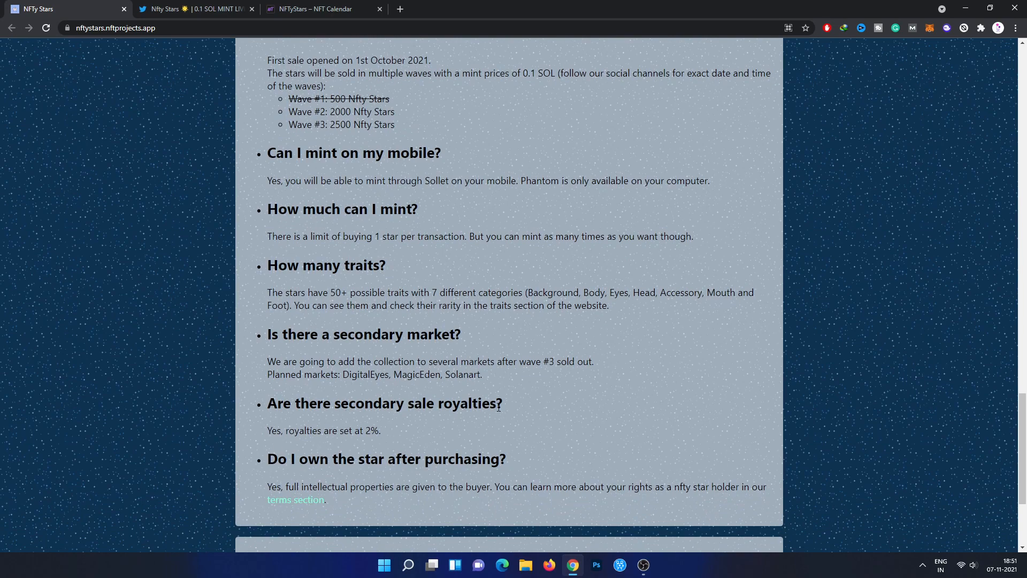
mouse_move(221, 425)
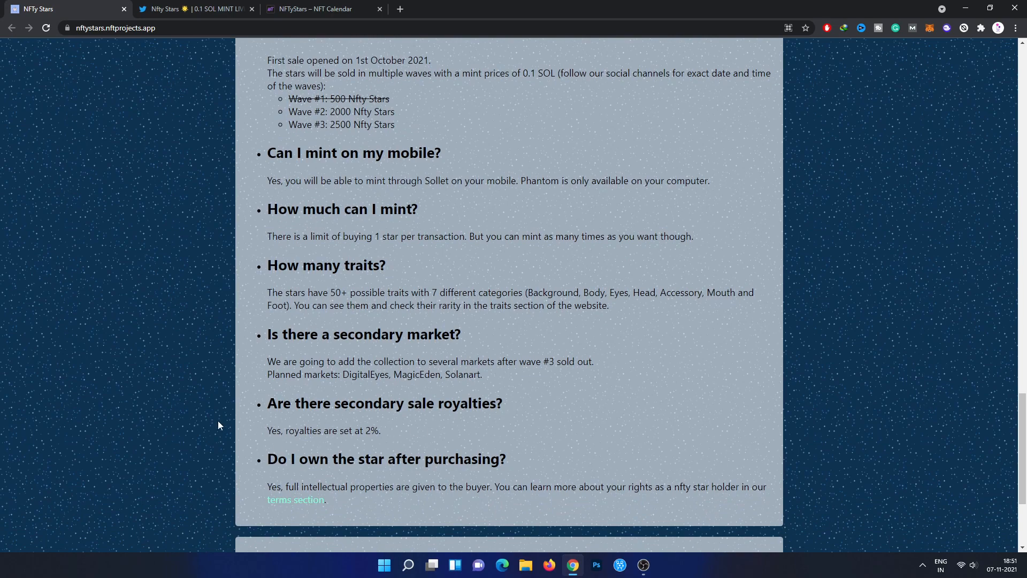
scroll("down", 3)
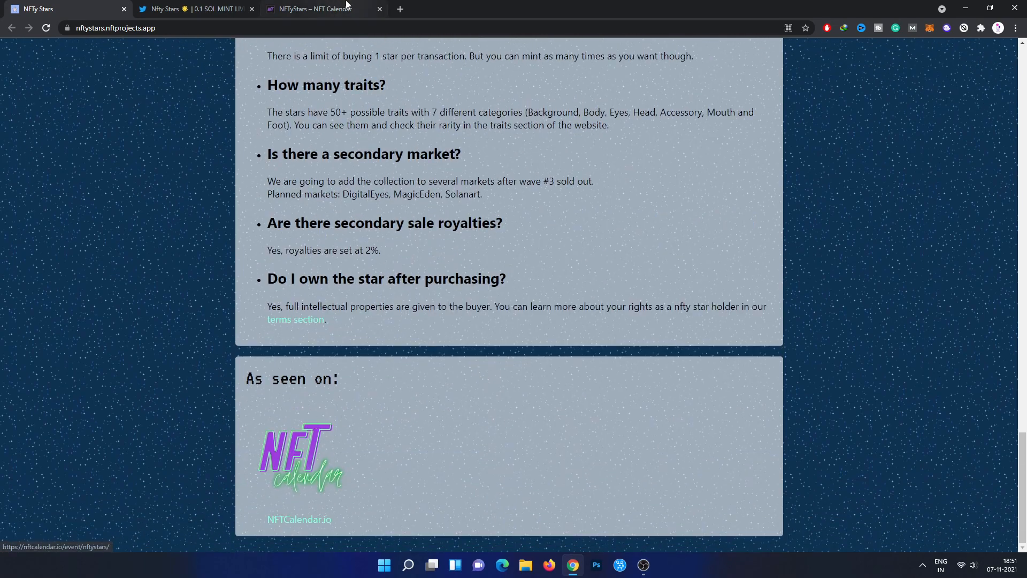
left_click(319, 9)
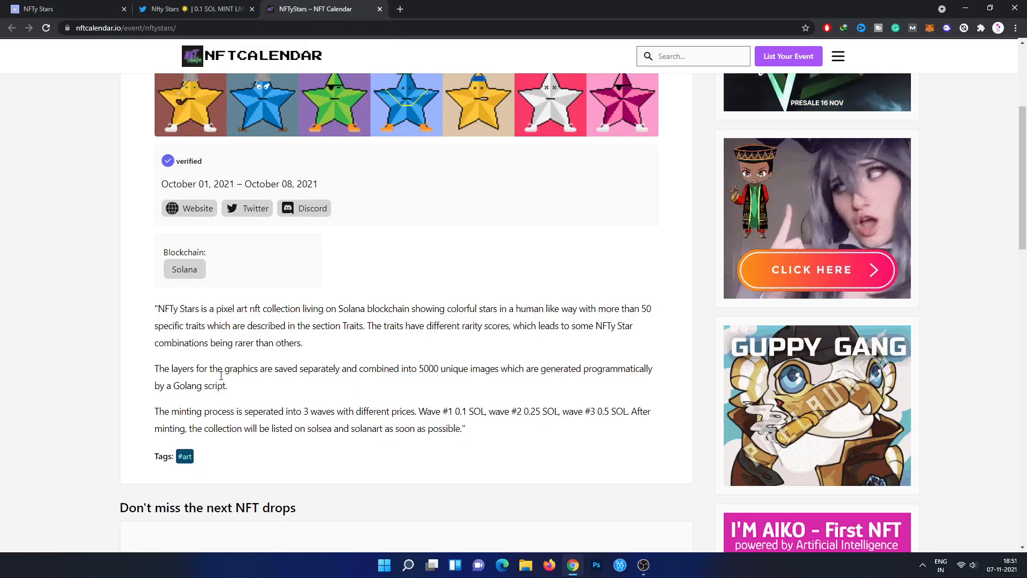
scroll("up", 3)
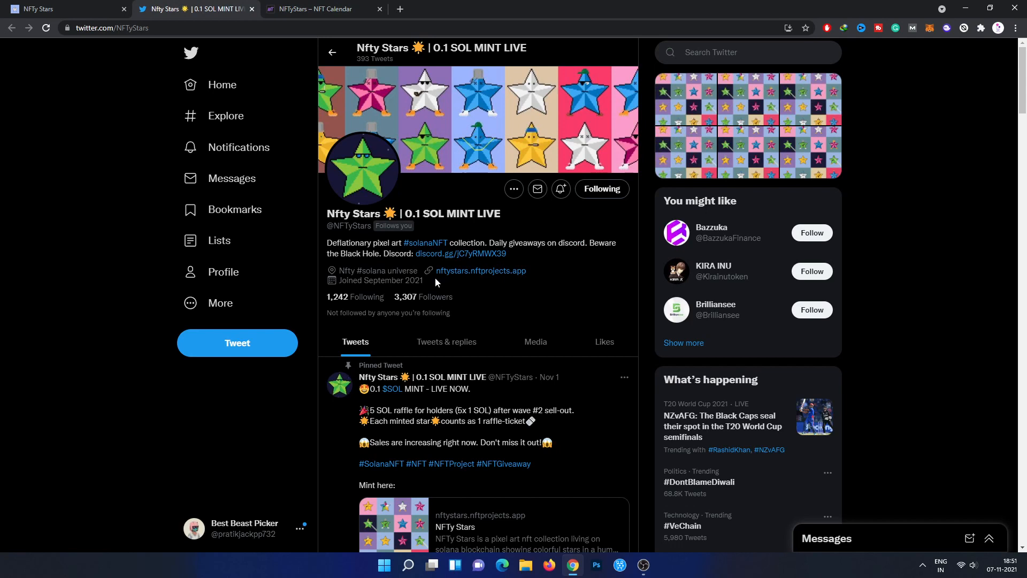
mouse_move(555, 337)
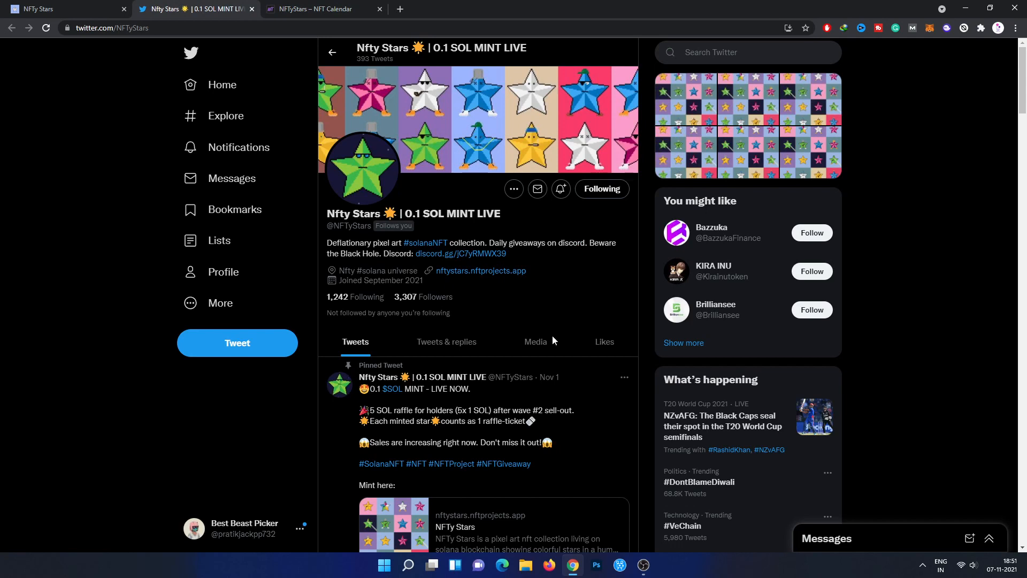
Step: Scroll through the NFTy Stars Twitter profile, its pinned mint tweet and retweeted drop schedules
scroll("down", 3)
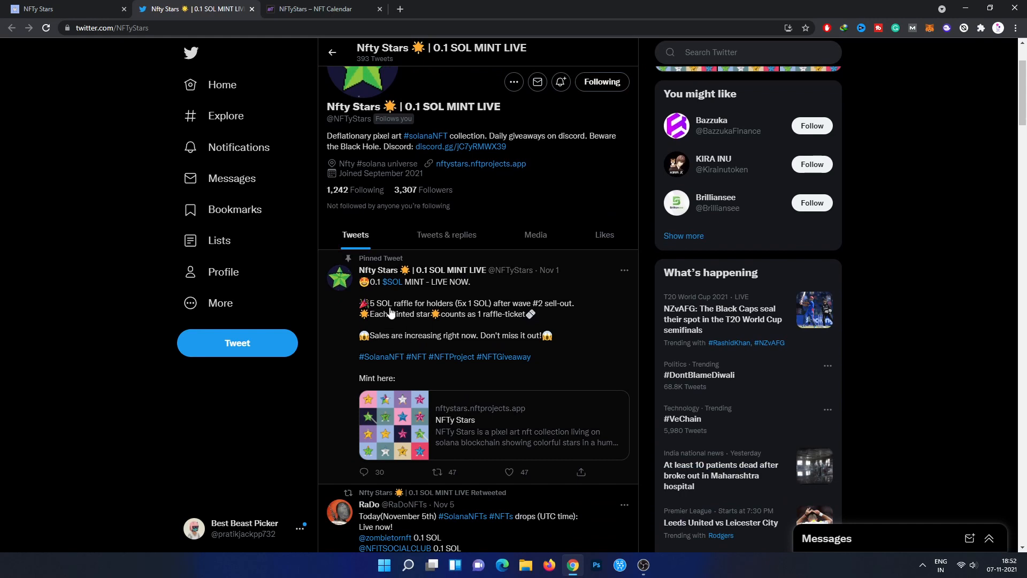
mouse_move(420, 326)
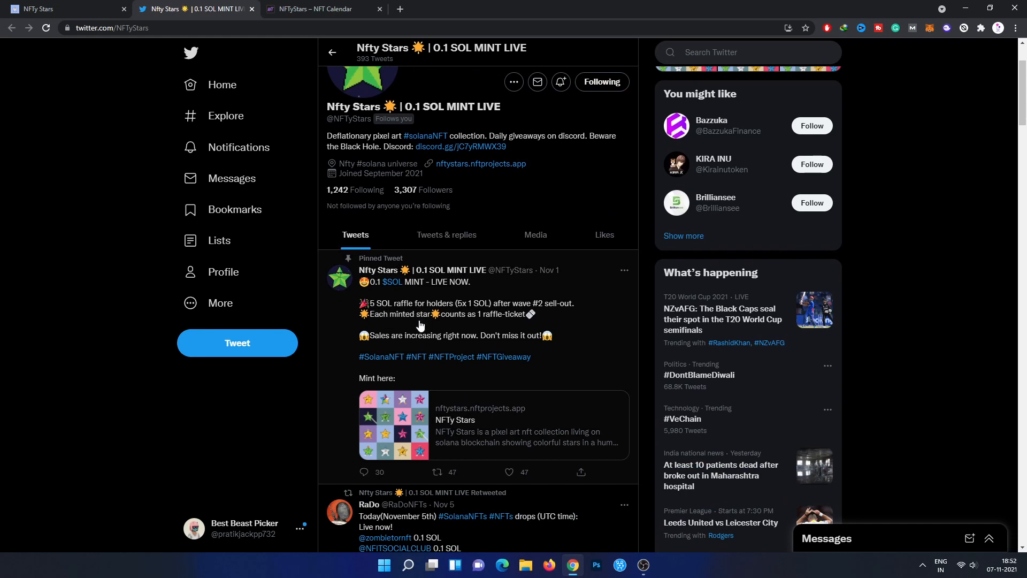
mouse_move(529, 313)
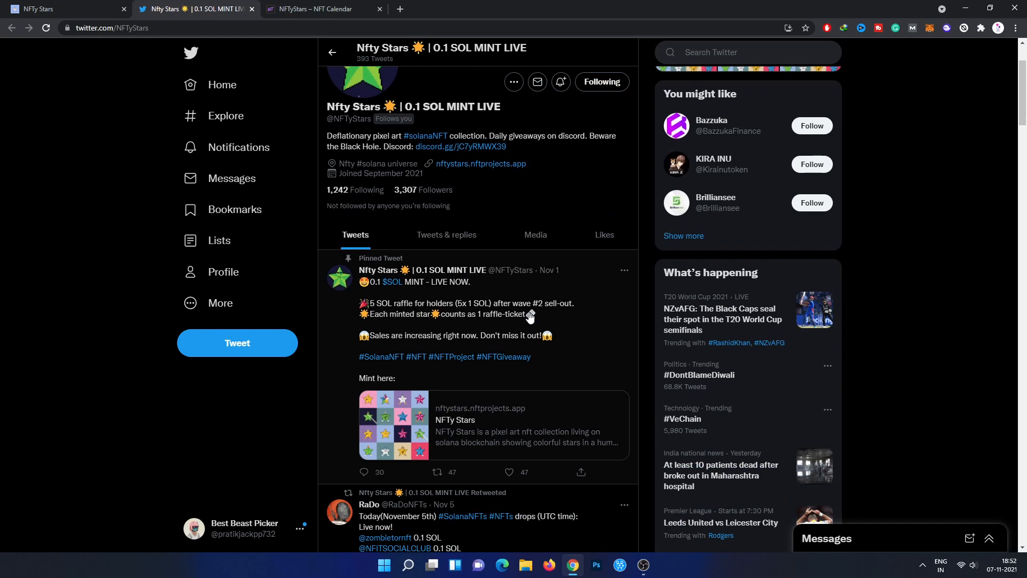
mouse_move(418, 319)
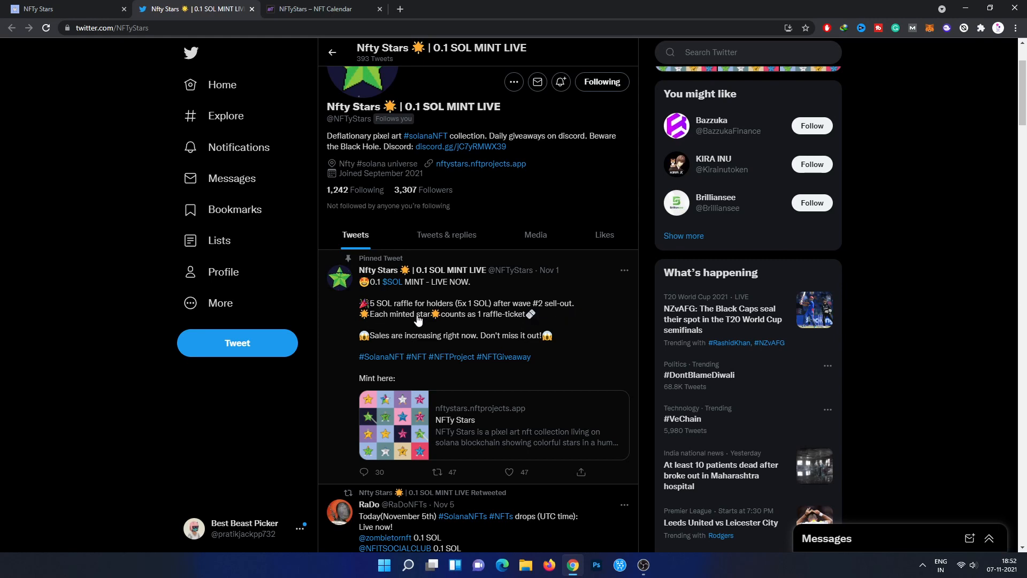
mouse_move(426, 322)
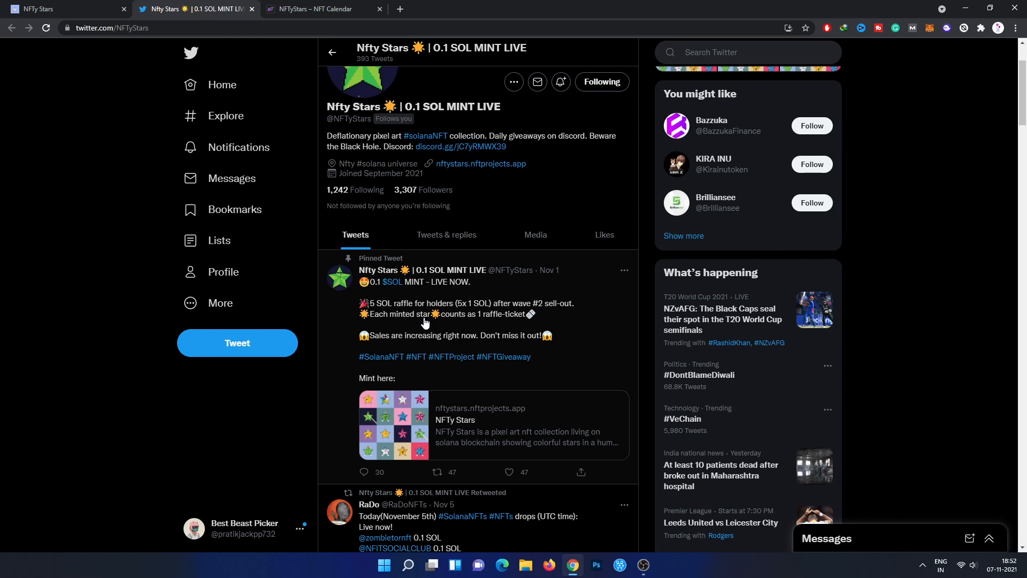
mouse_move(513, 323)
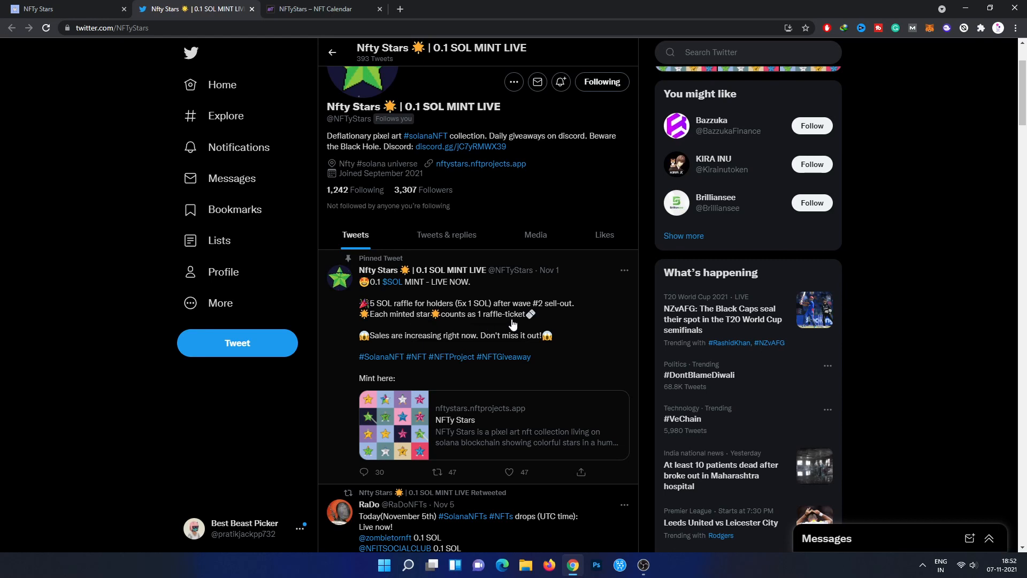
scroll("down", 3)
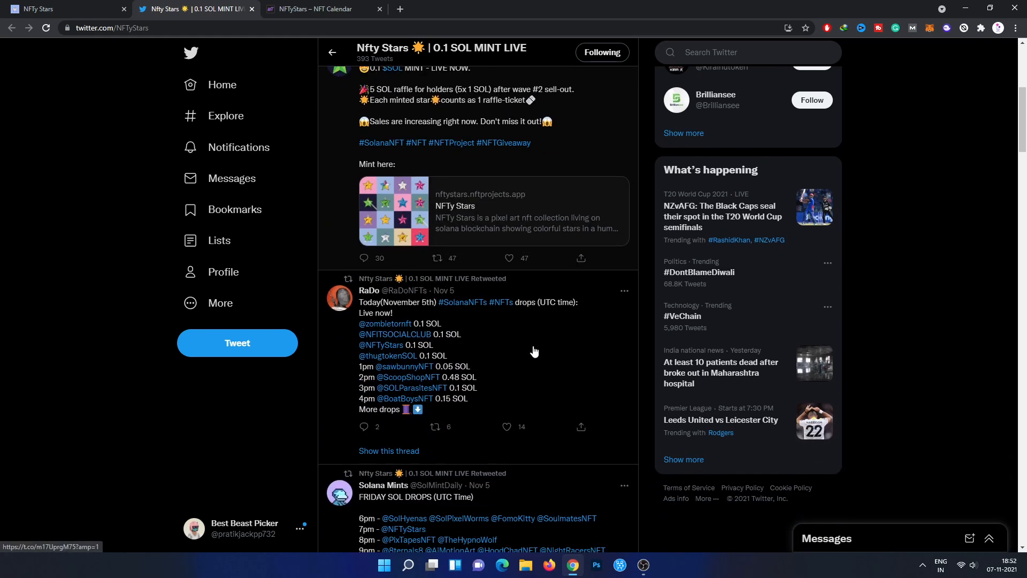
scroll("down", 3)
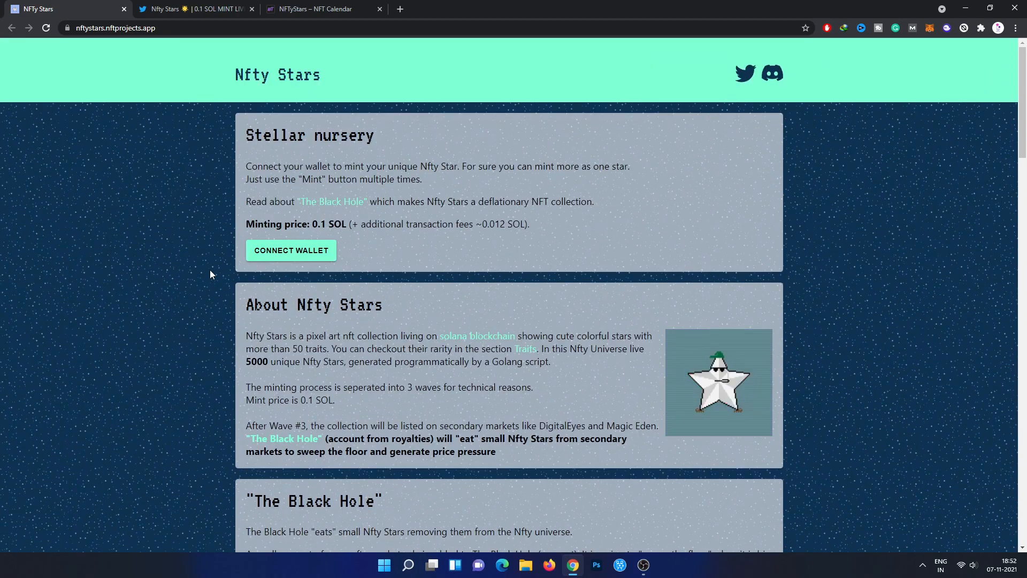
mouse_move(212, 289)
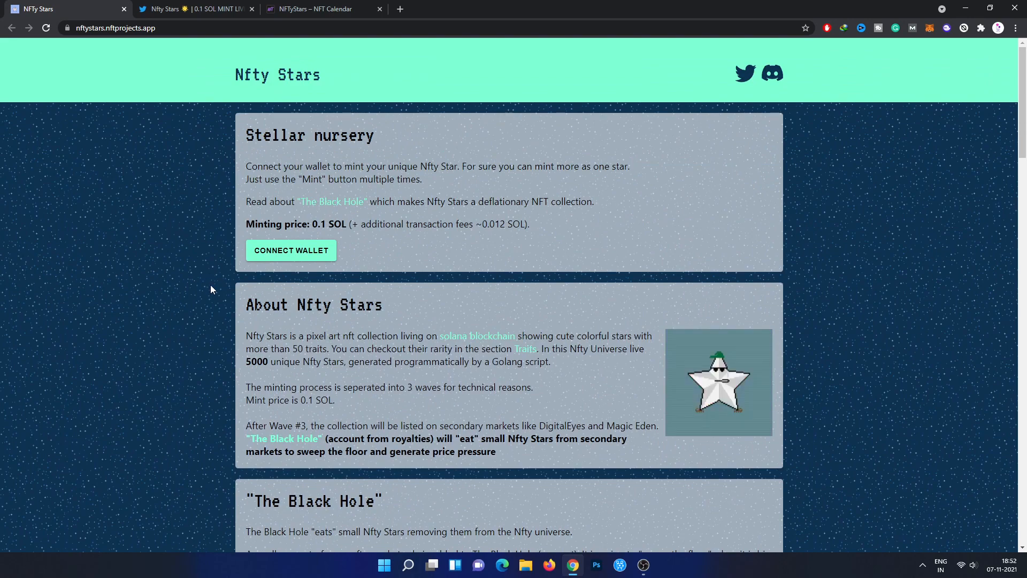